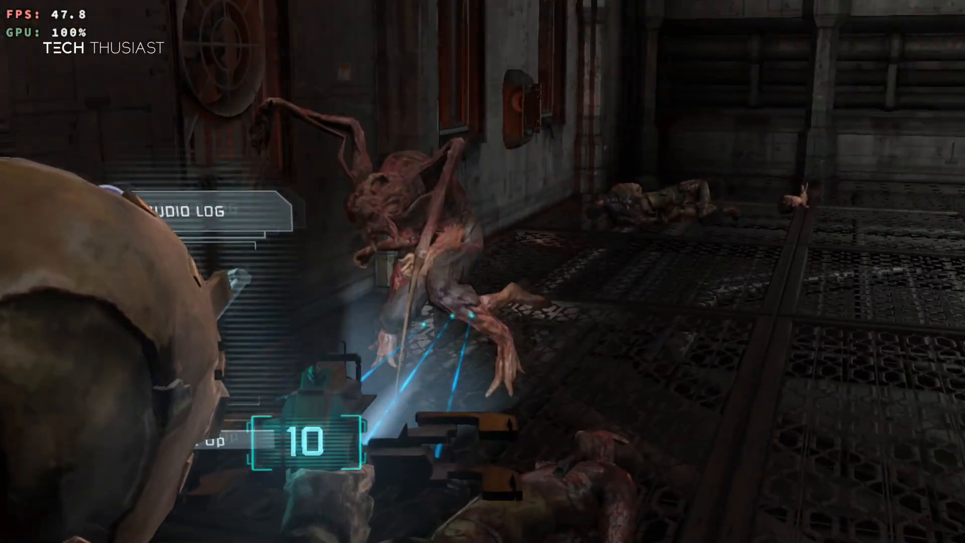
# Step: Let the Dead Space gameplay clip end and bring up ZArchiver at /storage/emulated
pyautogui.click(483, 271)
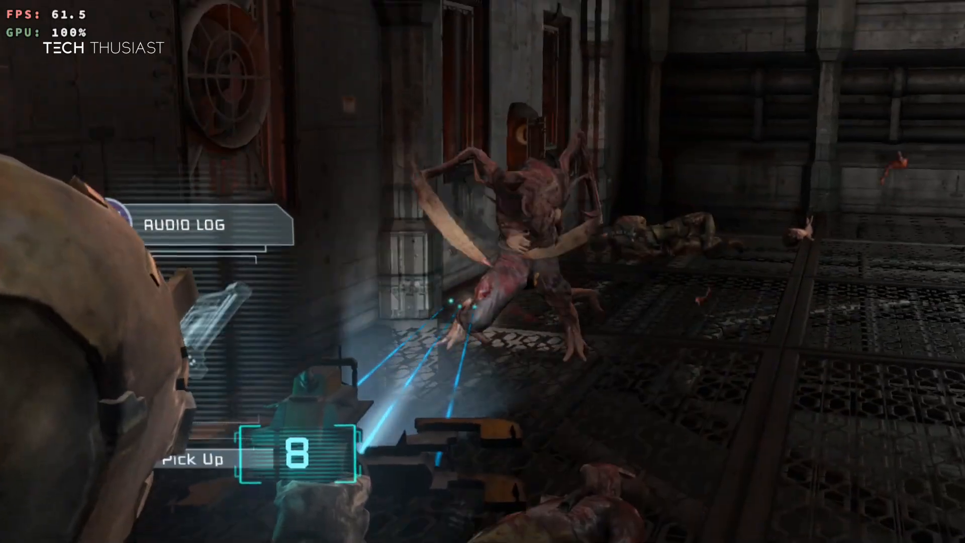
pyautogui.click(482, 271)
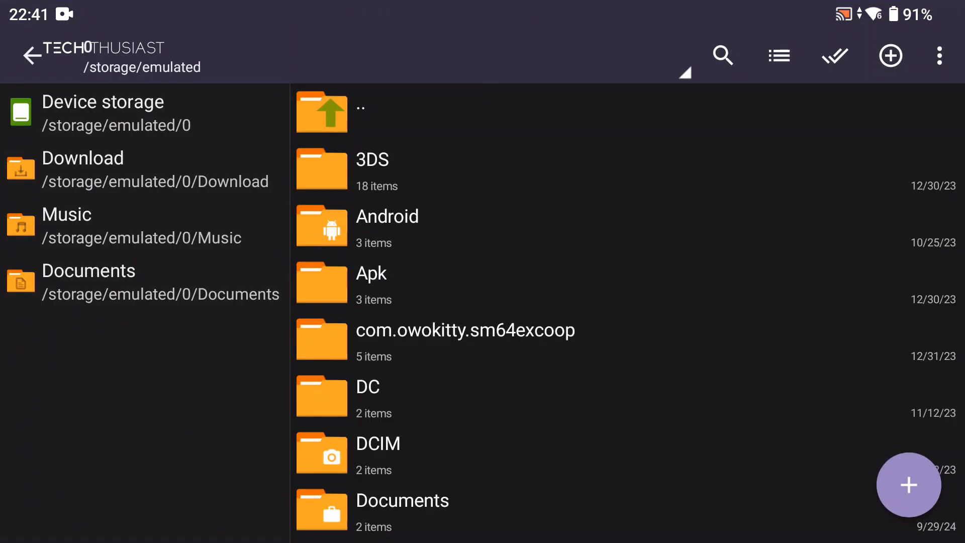
# Step: Leave ZArchiver for the app drawer and launch Chrome
pyautogui.click(82, 157)
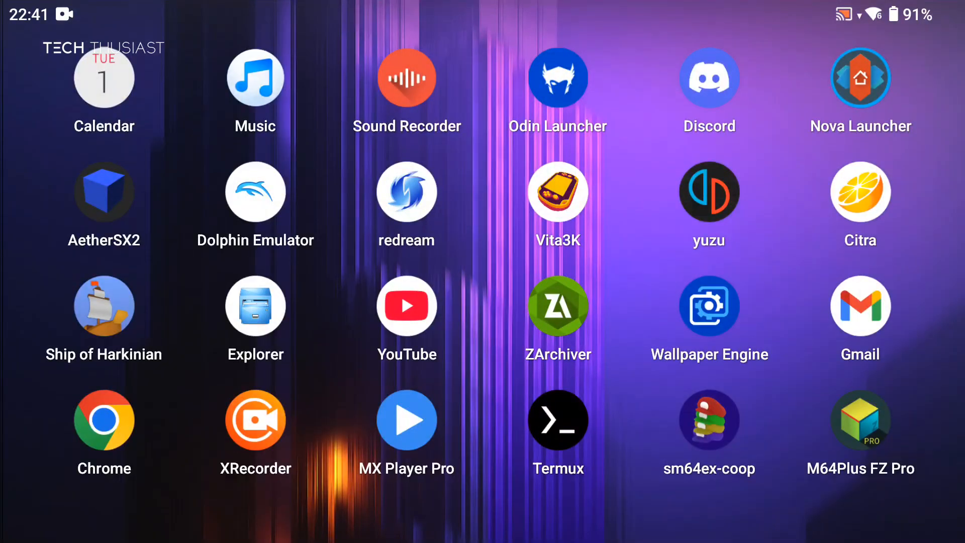
pyautogui.click(104, 421)
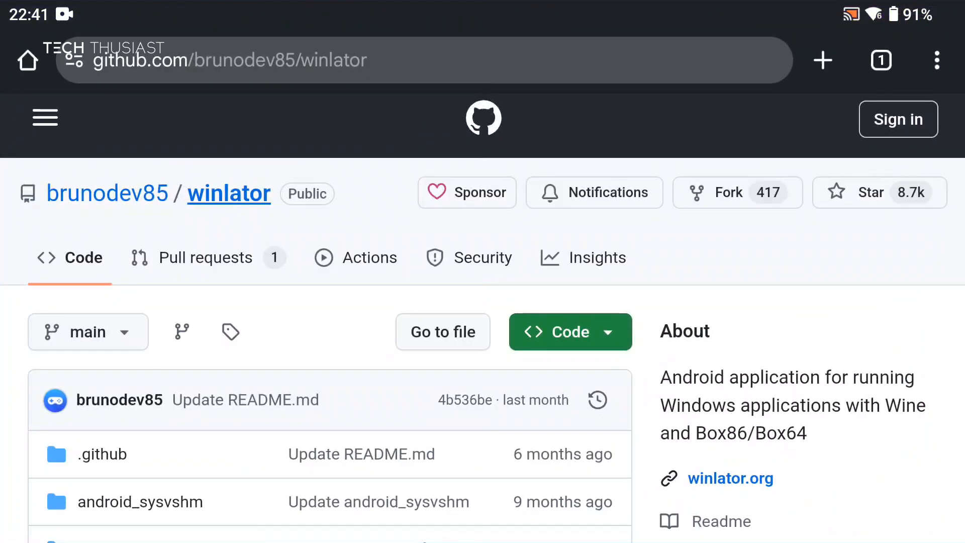
# Step: Read through the Winlator README tips on GitHub
pyautogui.scroll(-3)
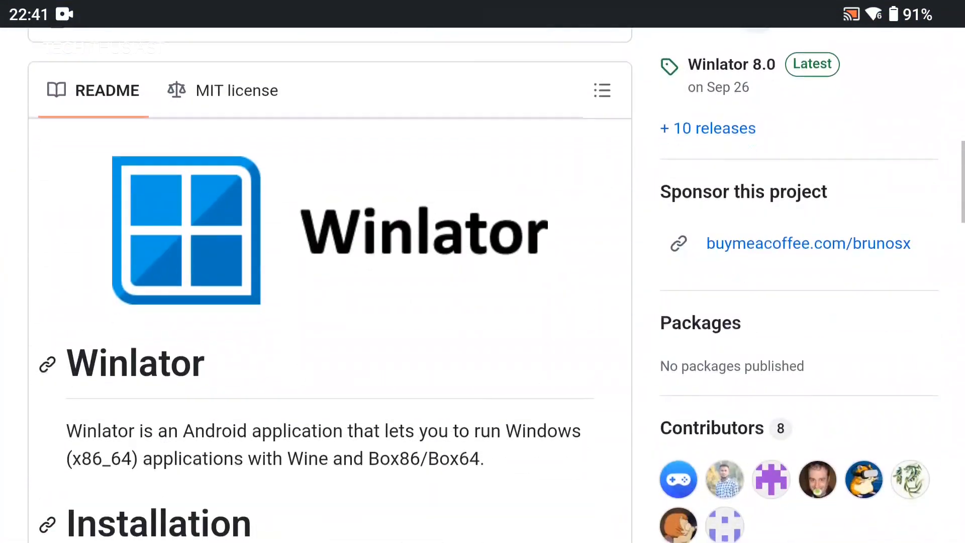
pyautogui.scroll(-3)
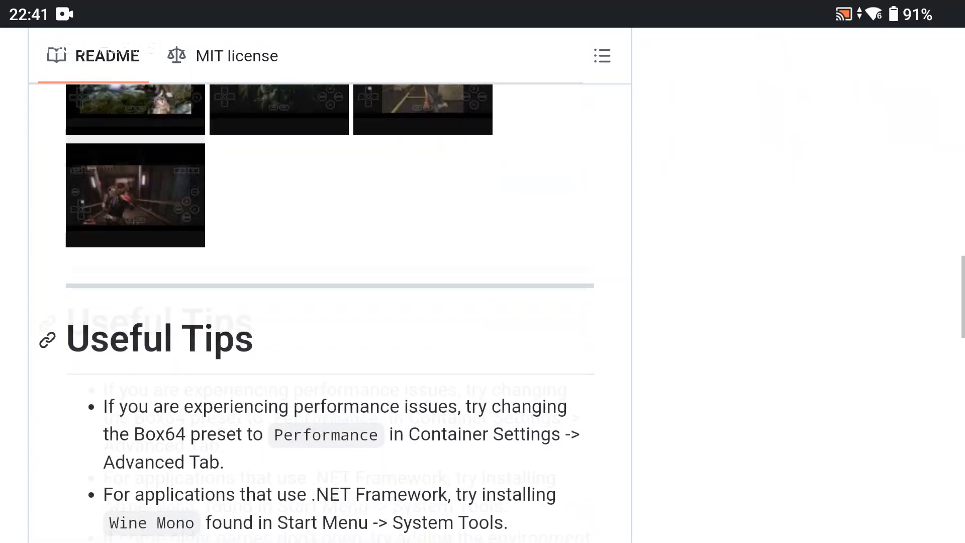
pyautogui.scroll(-3)
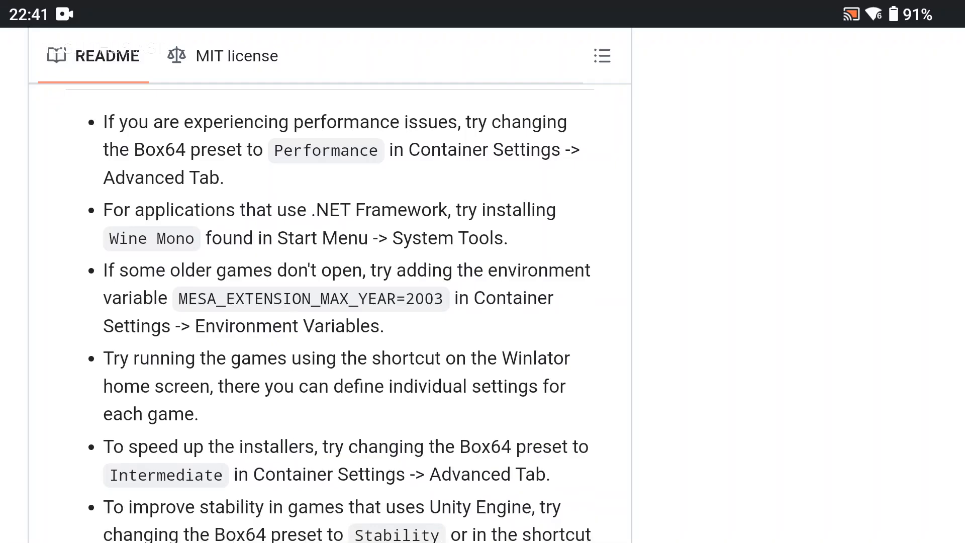
pyautogui.scroll(-3)
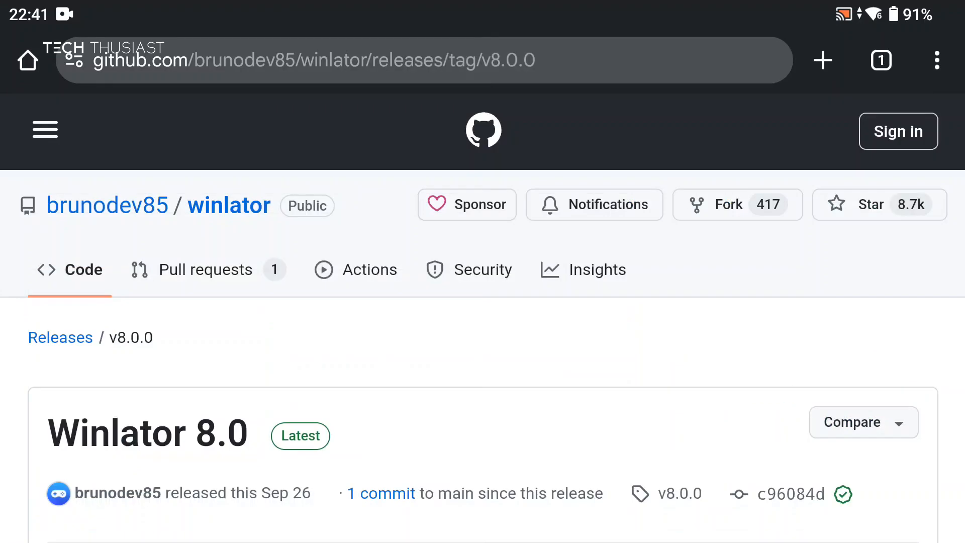
# Step: Review the v8.0.0 release down to its Winlator_8.0.apk asset, then go Home
pyautogui.scroll(-3)
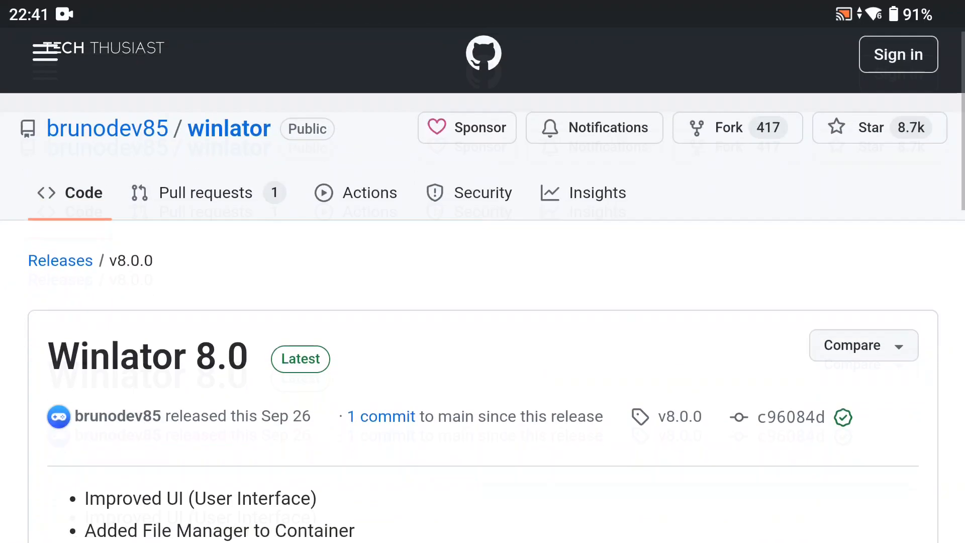
pyautogui.scroll(-3)
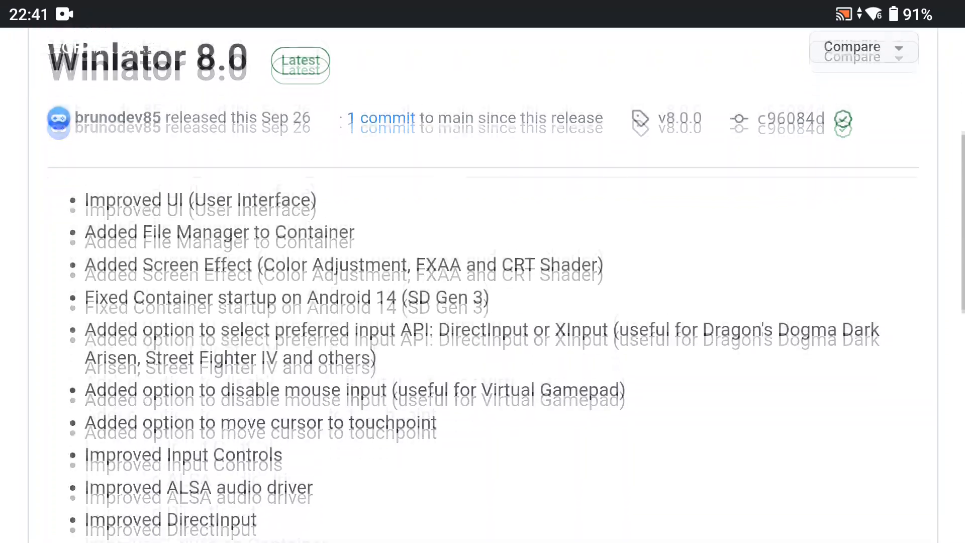
pyautogui.scroll(-3)
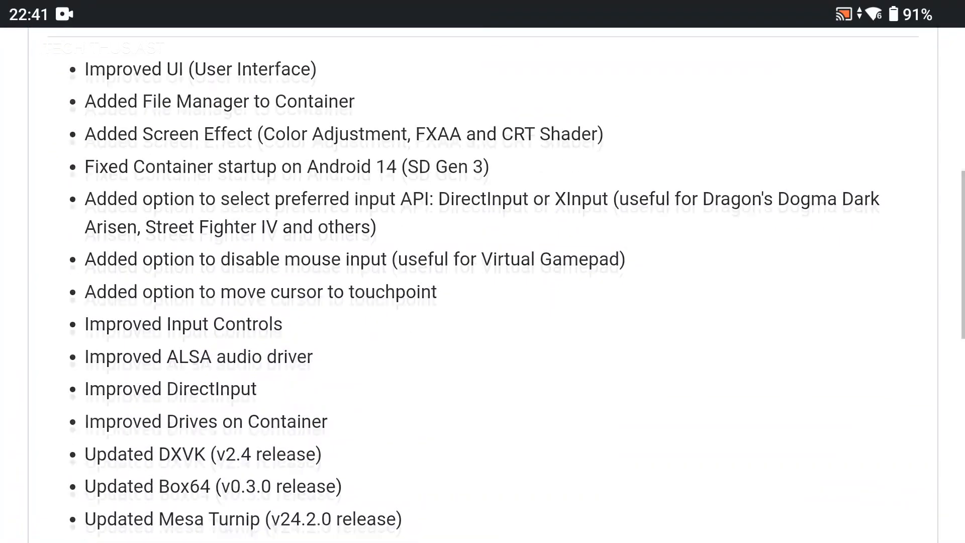
pyautogui.scroll(-3)
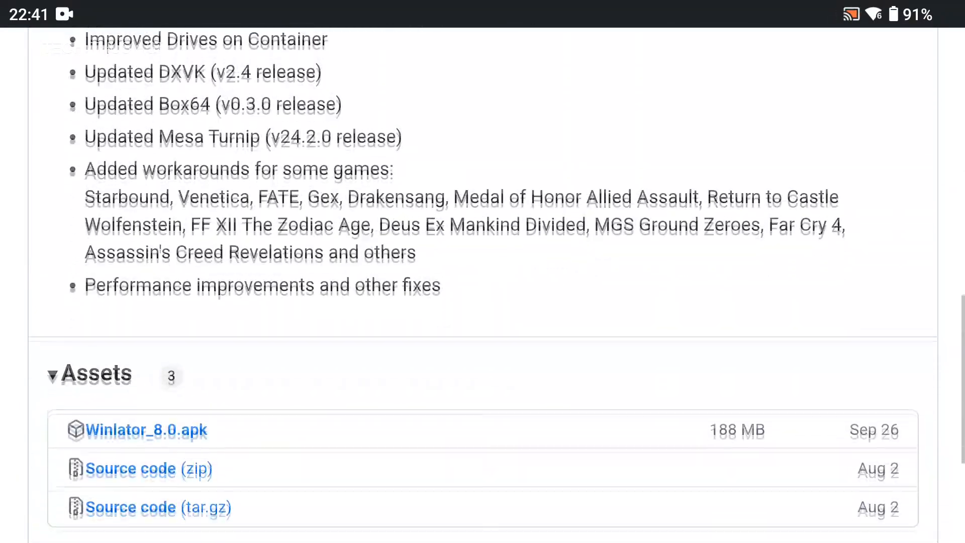
pyautogui.scroll(-3)
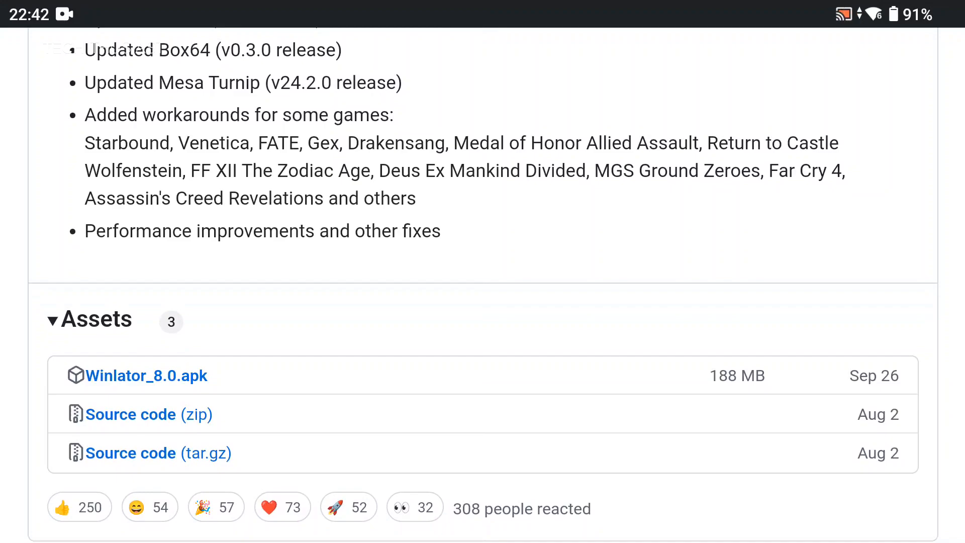
pyautogui.press('Home')
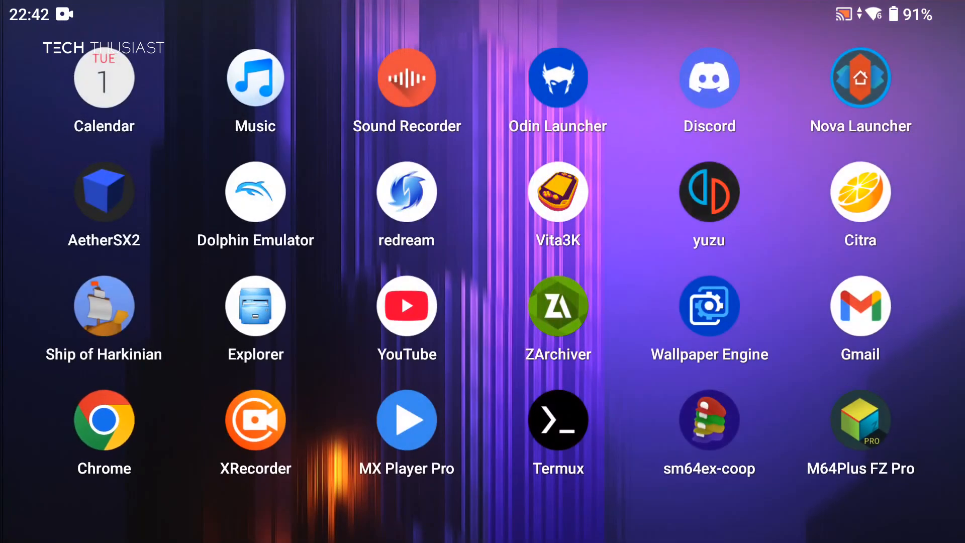
# Step: In ZArchiver's Download folder, install Winlator_8.0.apk
pyautogui.click(254, 307)
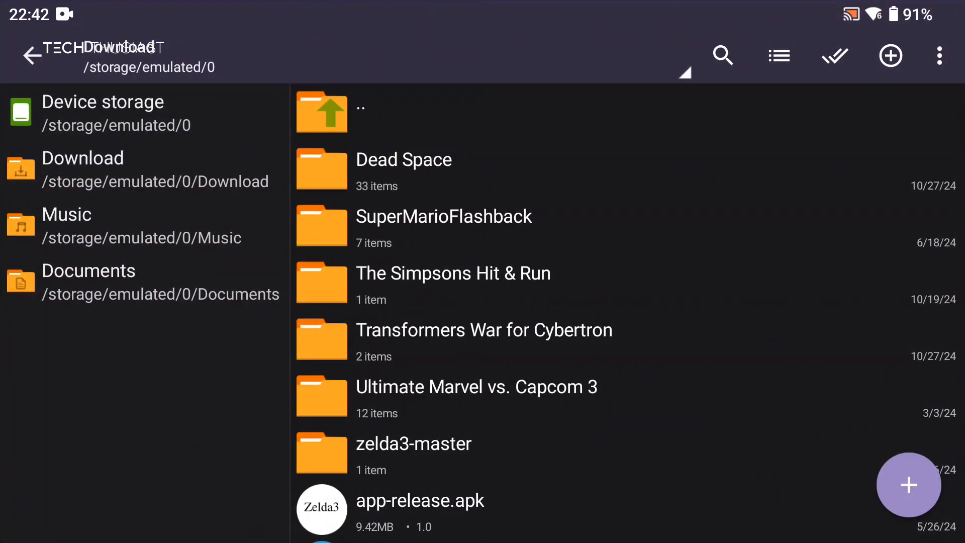
pyautogui.scroll(-3)
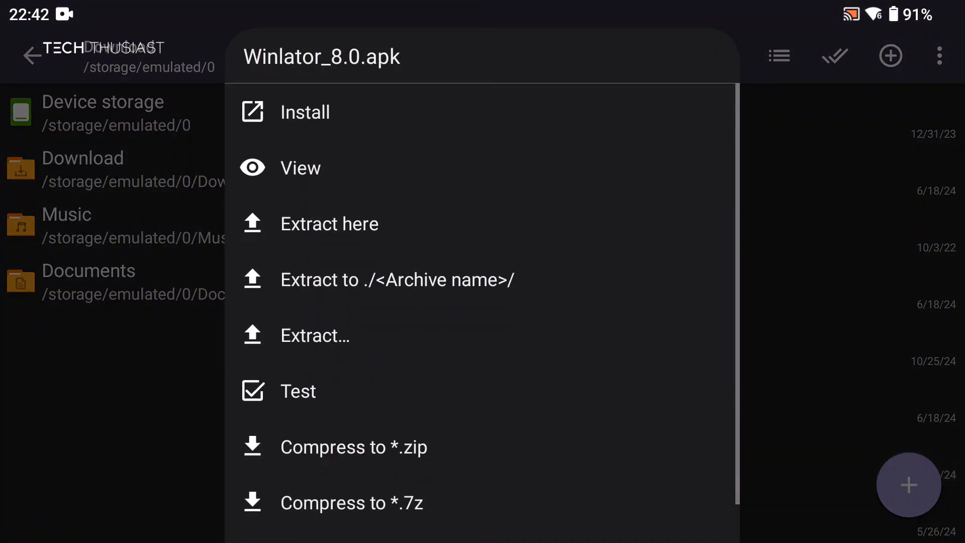
pyautogui.click(304, 112)
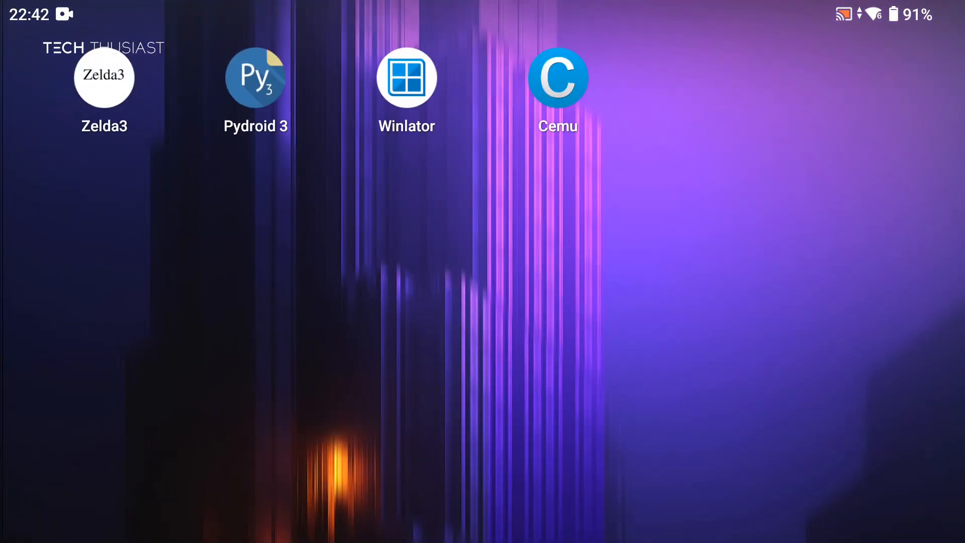
# Step: Launch Winlator, allow file access and reach the empty Containers screen
pyautogui.click(406, 77)
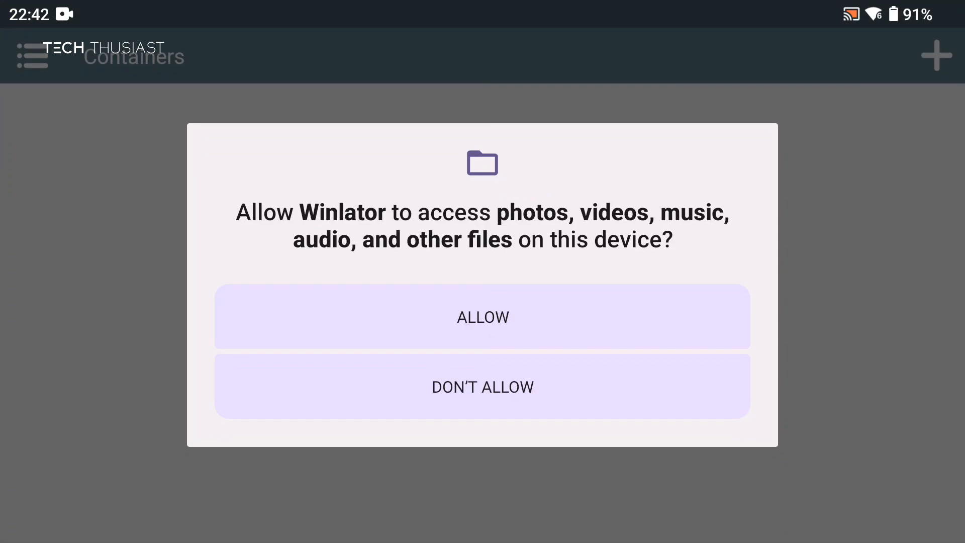
pyautogui.click(482, 316)
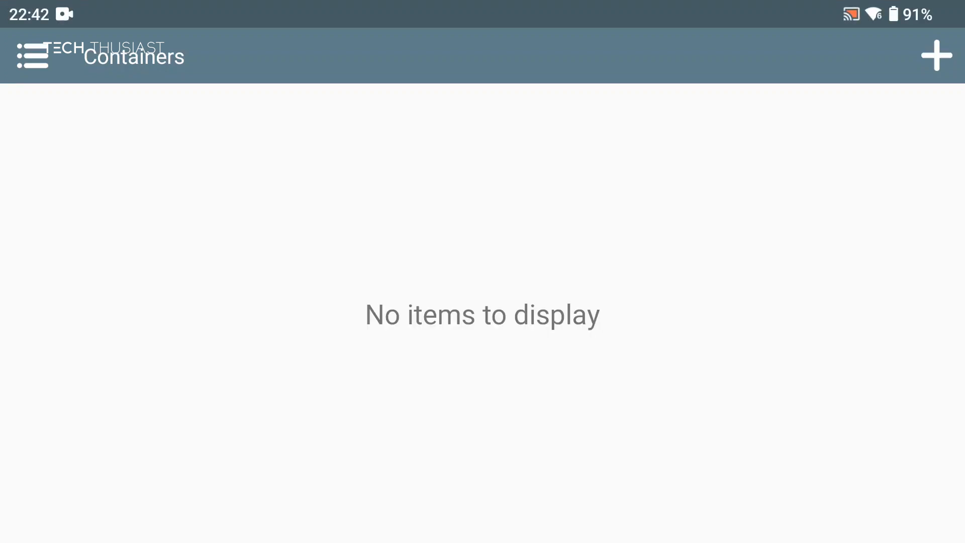
pyautogui.click(32, 55)
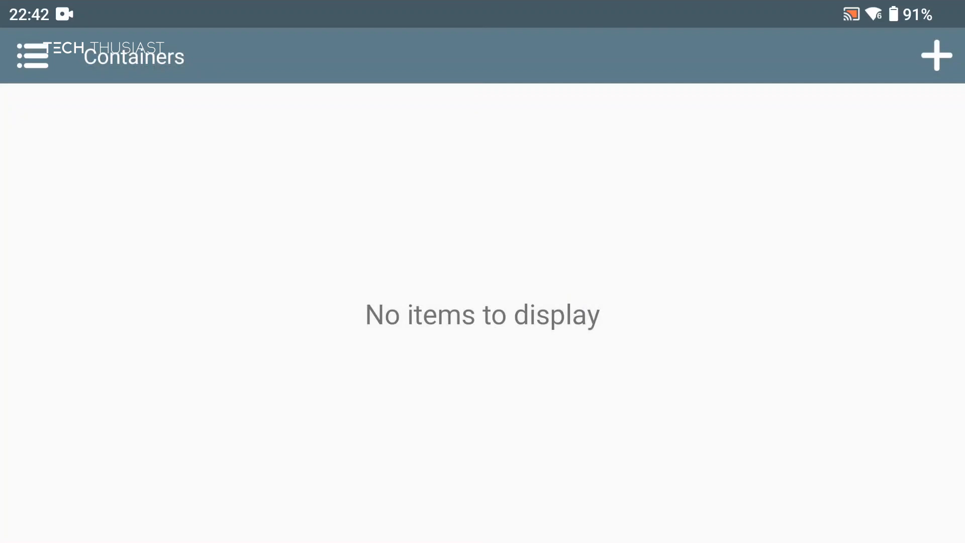
# Step: Start Container-1 with 1280x720 screen, Turnip (Adreno) driver, DXVK wrapper and ALSA audio
pyautogui.click(936, 55)
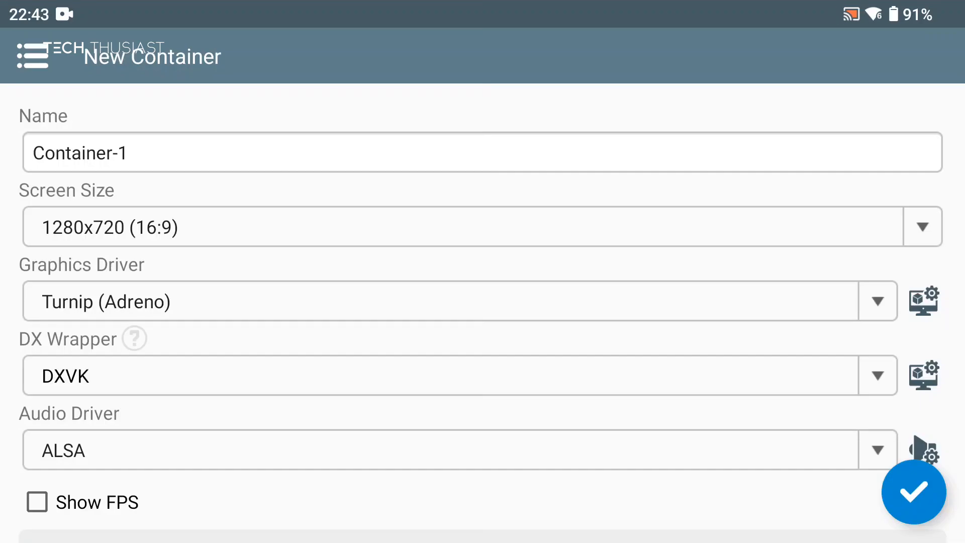
pyautogui.click(471, 226)
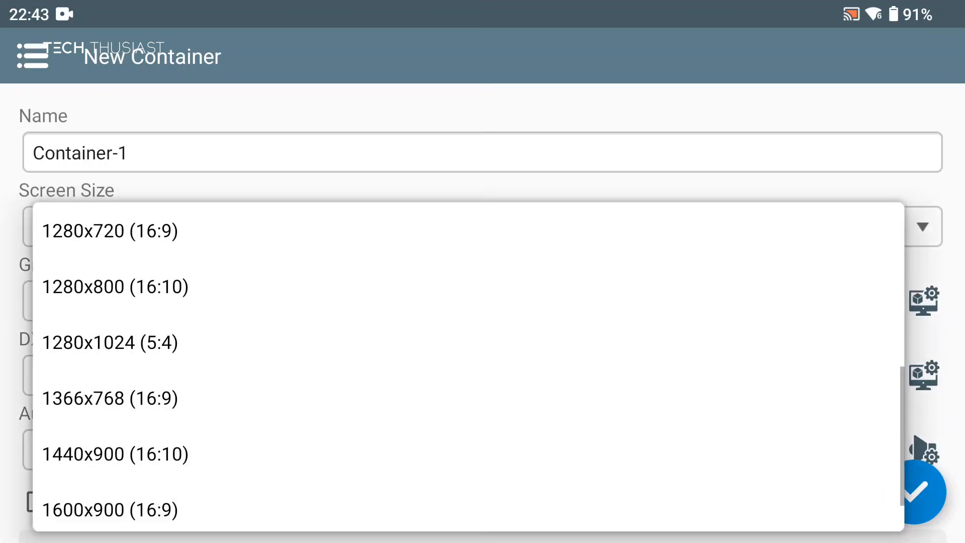
pyautogui.scroll(-3)
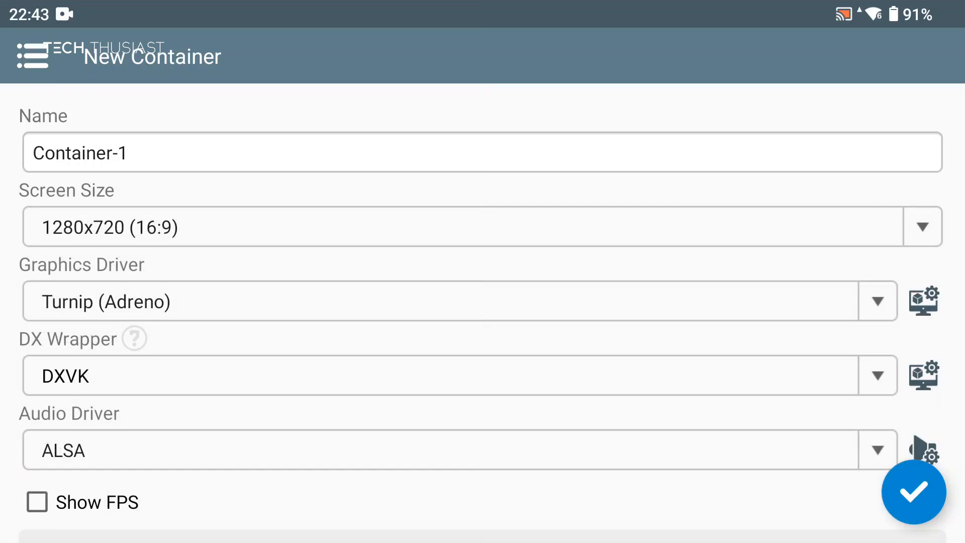
pyautogui.click(923, 301)
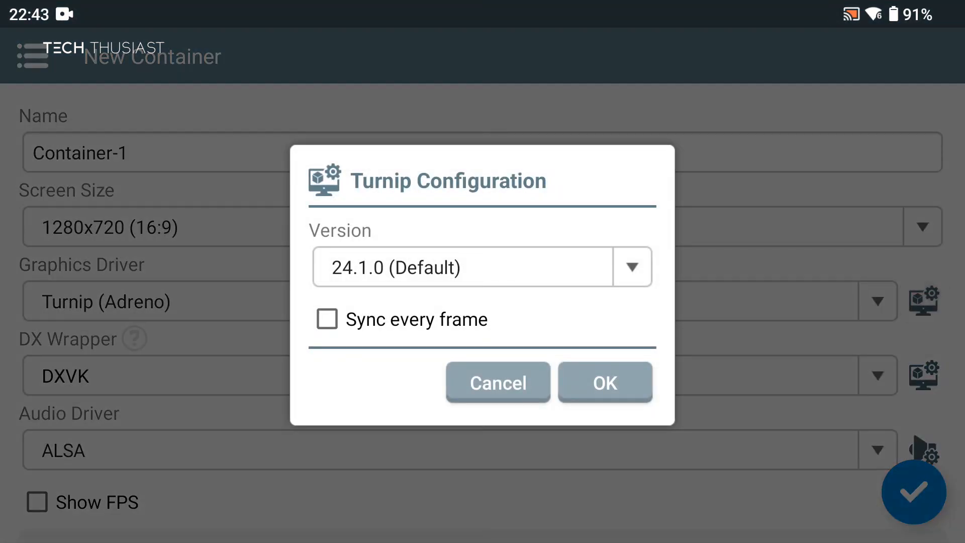
pyautogui.click(632, 267)
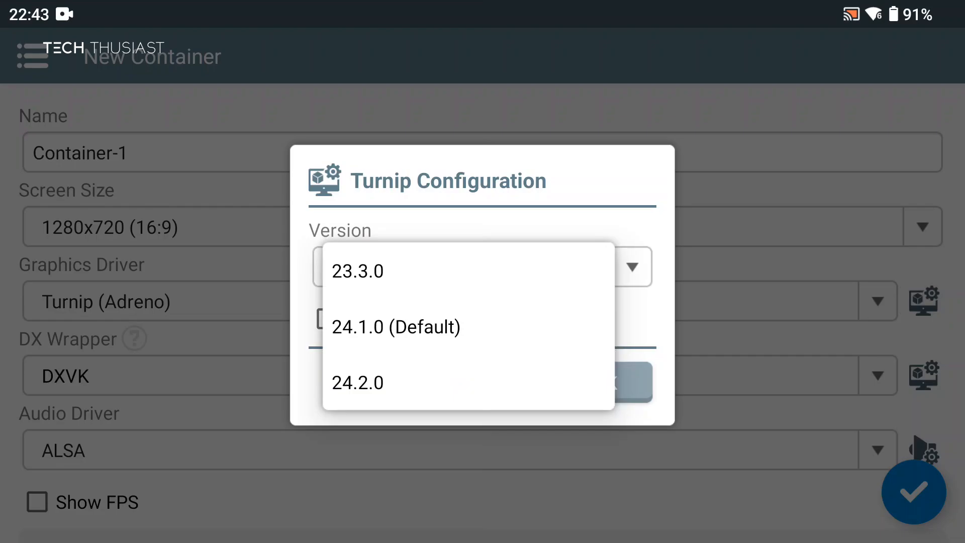
pyautogui.click(395, 327)
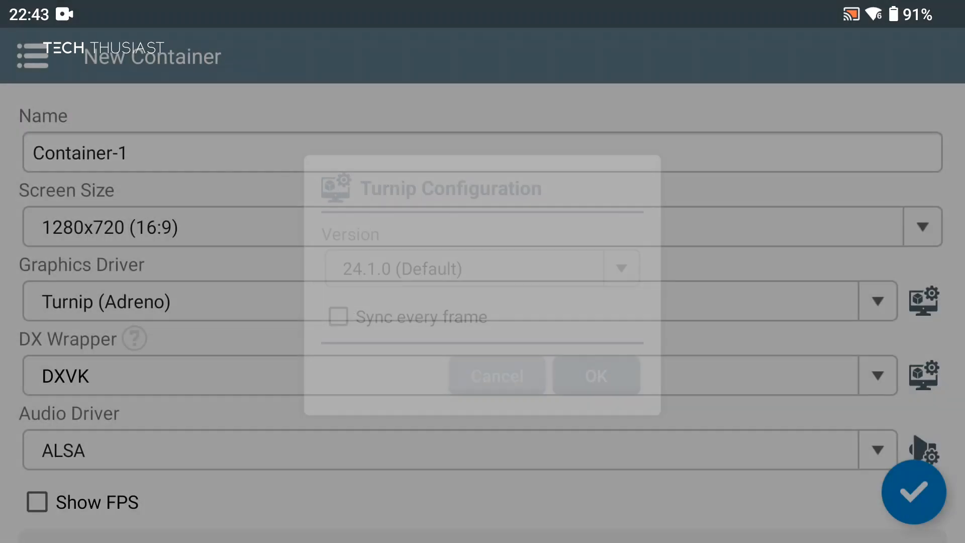
pyautogui.click(496, 376)
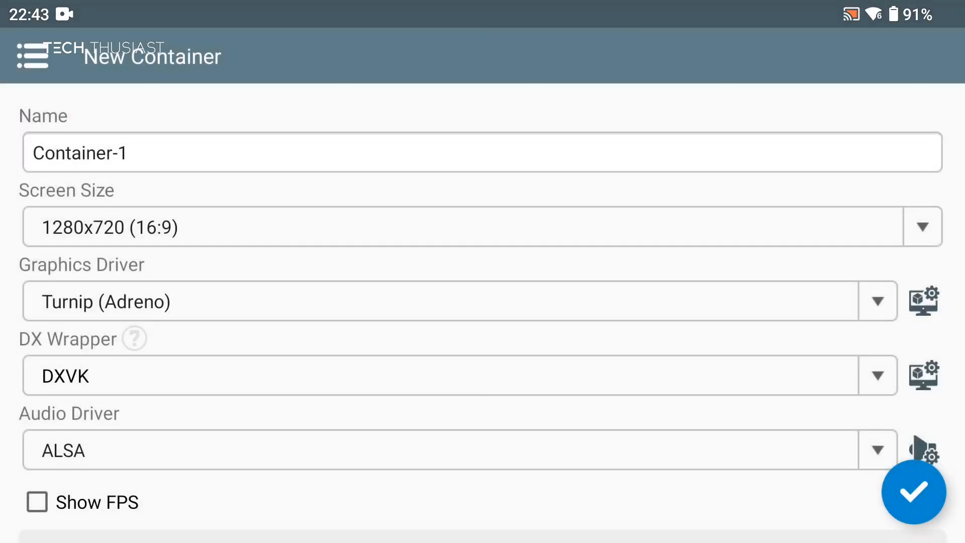
pyautogui.scroll(-3)
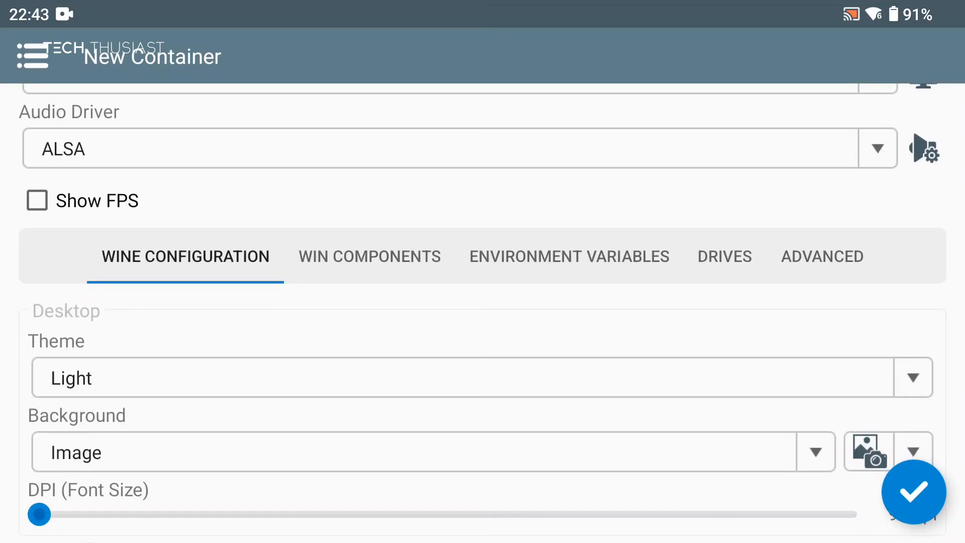
# Step: Add environment variable DXVK_HUD with value fps
pyautogui.click(567, 256)
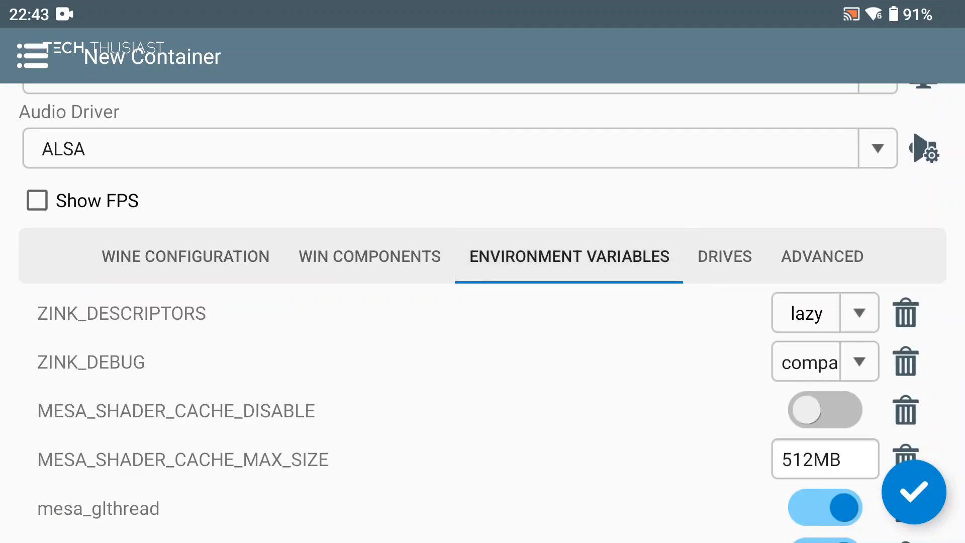
pyautogui.scroll(-3)
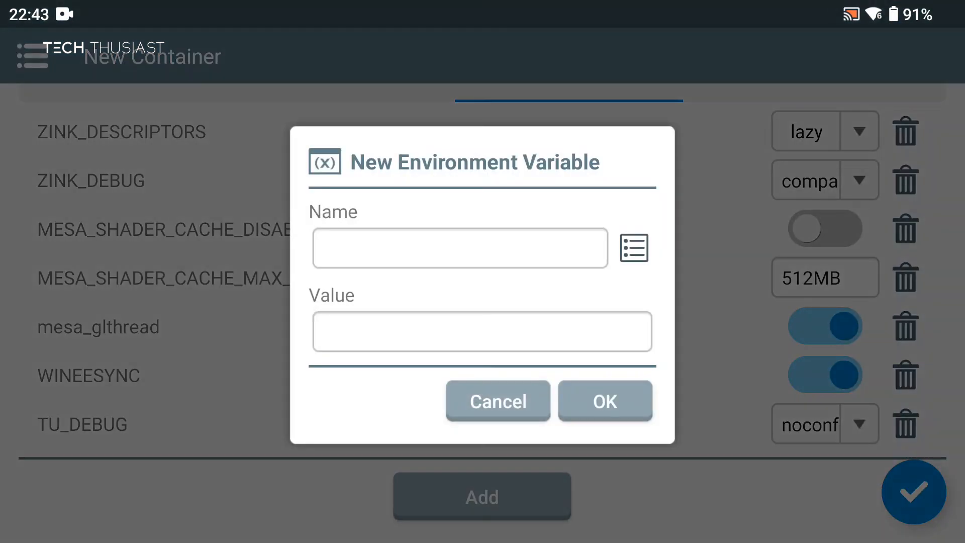
pyautogui.write('DXVK_HUD')
pyautogui.write('fps')
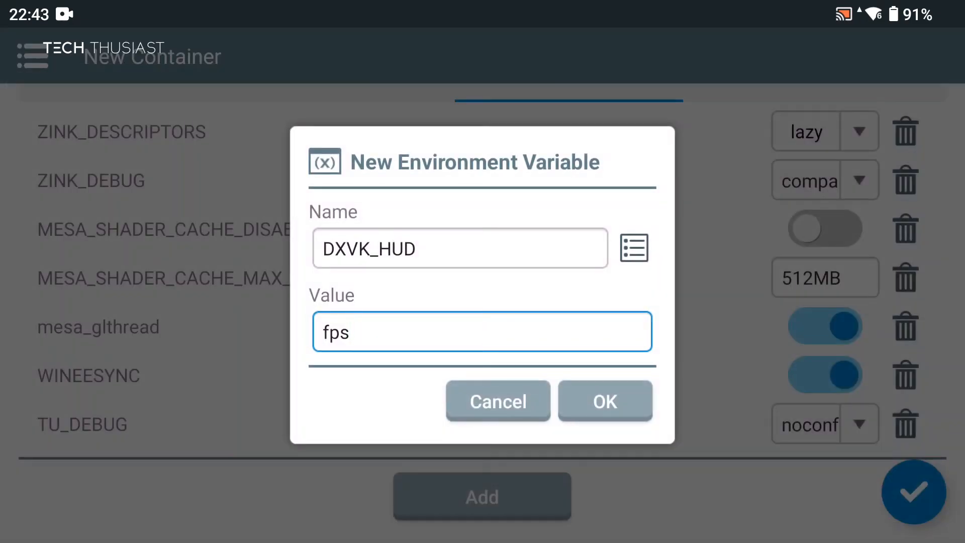
pyautogui.click(604, 401)
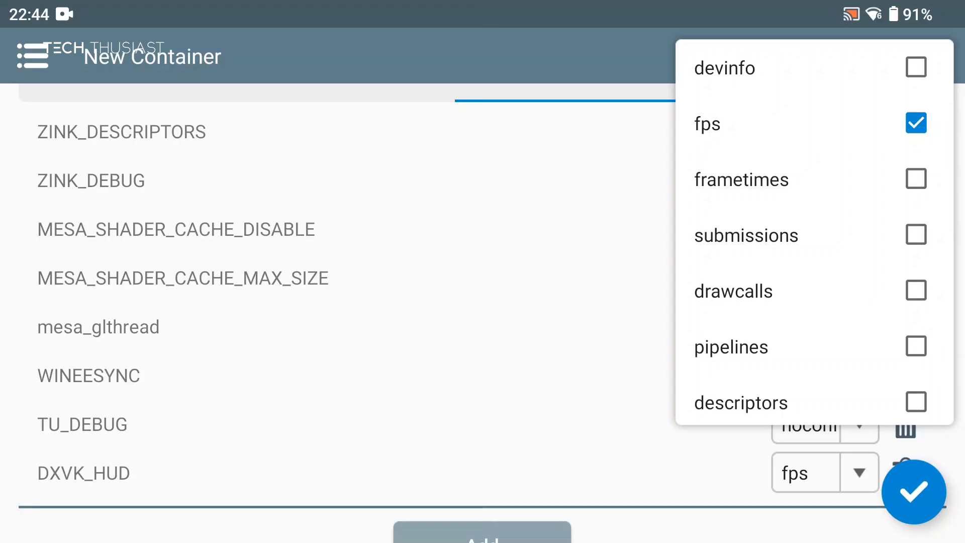
# Step: Also tick gpuload for DXVK_HUD and create the container
pyautogui.scroll(-3)
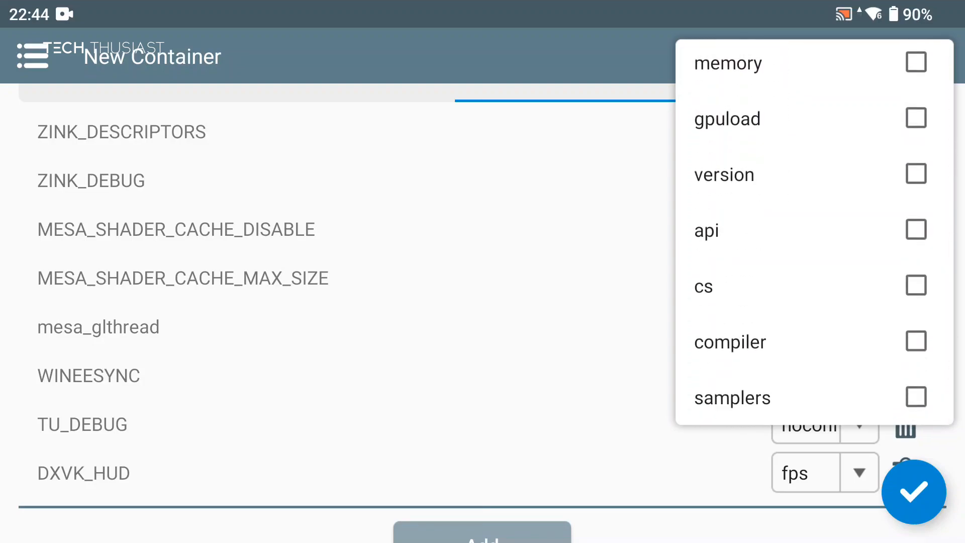
pyautogui.click(916, 118)
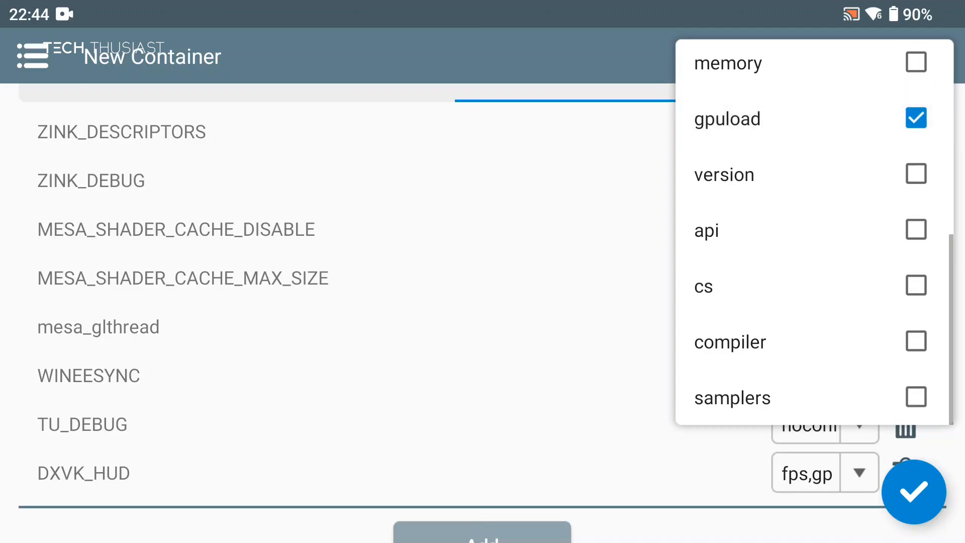
pyautogui.click(914, 492)
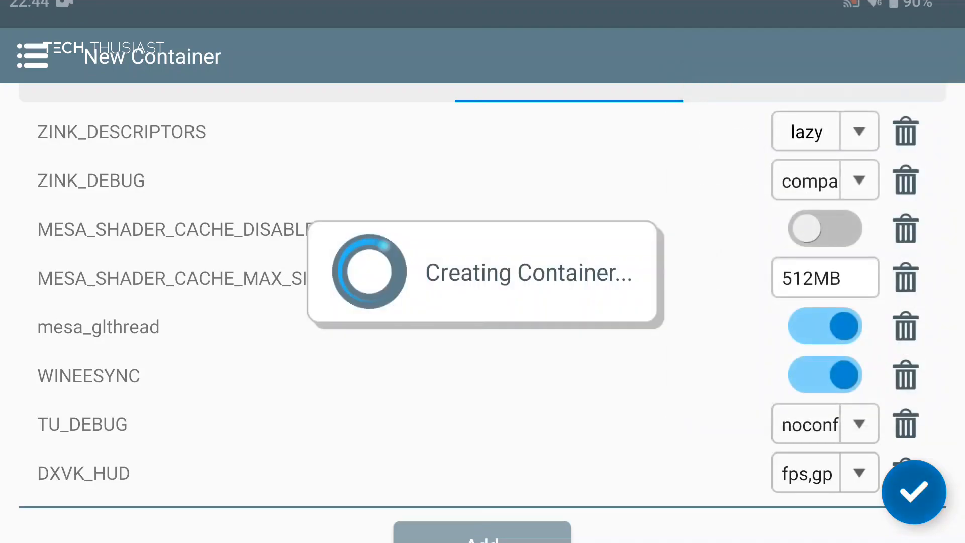
# Step: Run Container-1 and browse to D:\Dead Space showing Dead Space.exe
pyautogui.click(913, 493)
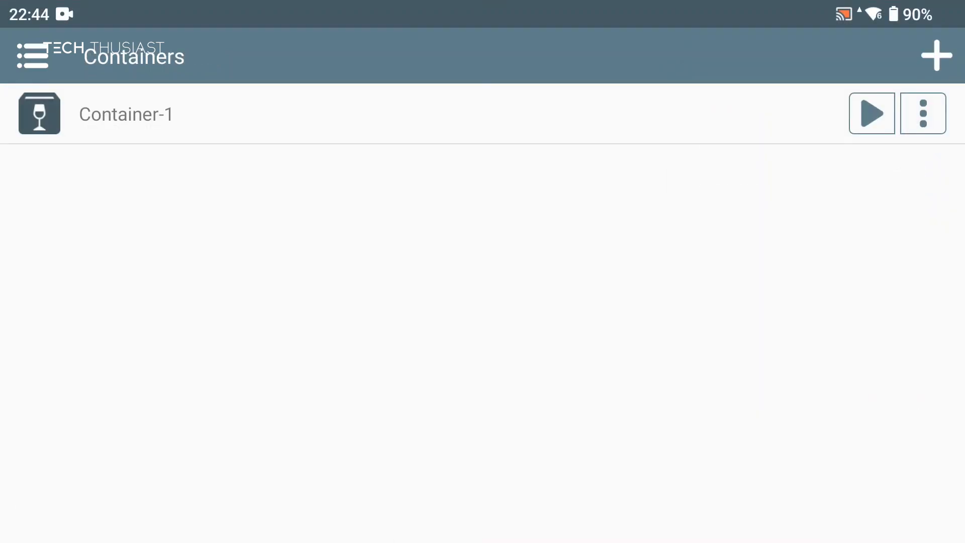
pyautogui.click(870, 113)
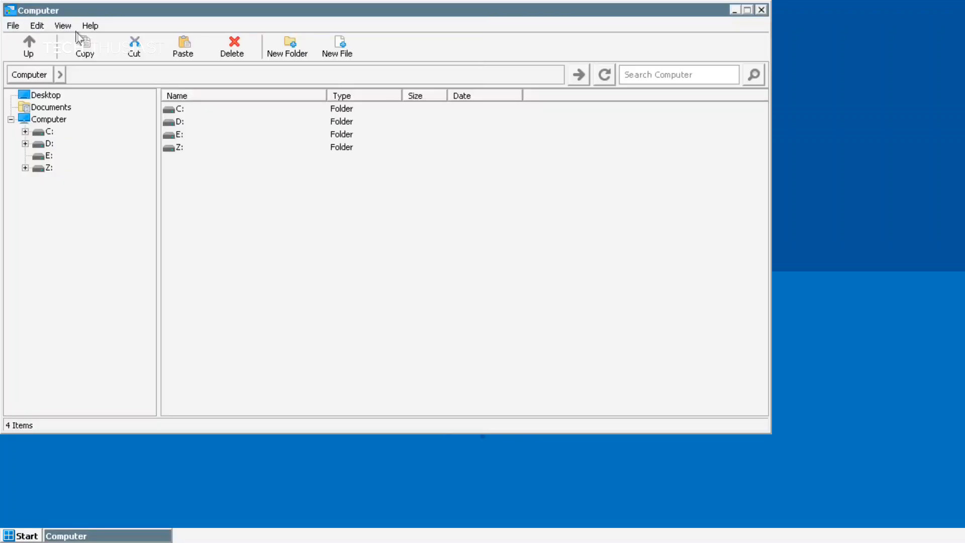
pyautogui.click(178, 121)
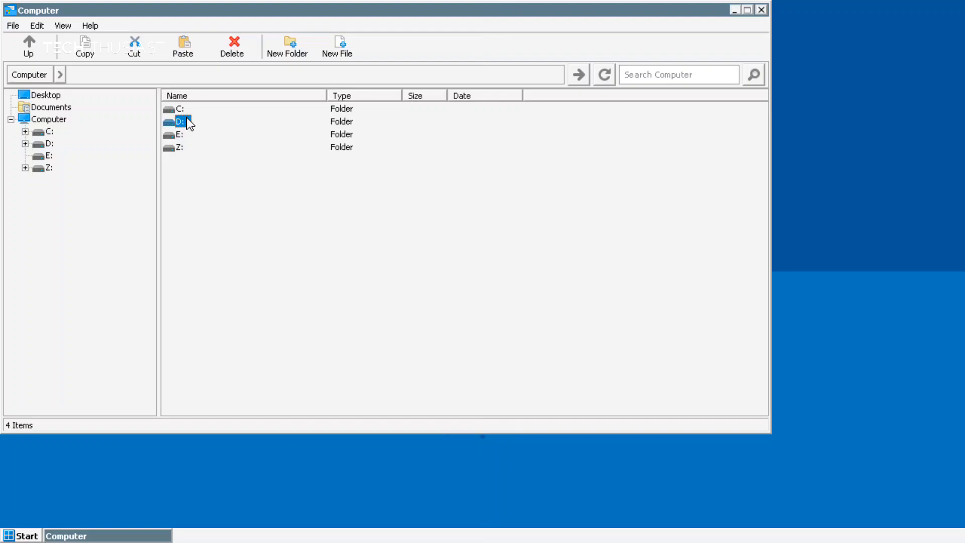
pyautogui.doubleClick(179, 121)
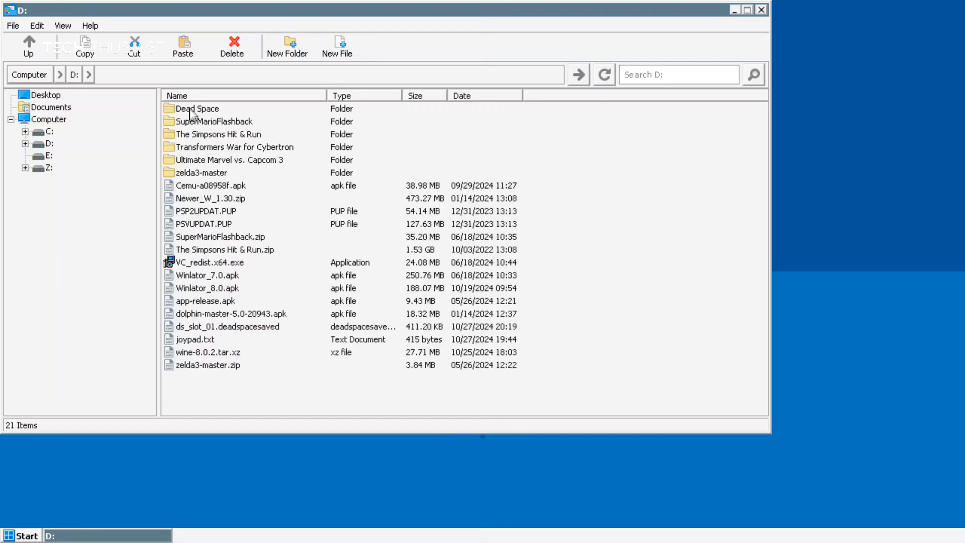
pyautogui.doubleClick(196, 109)
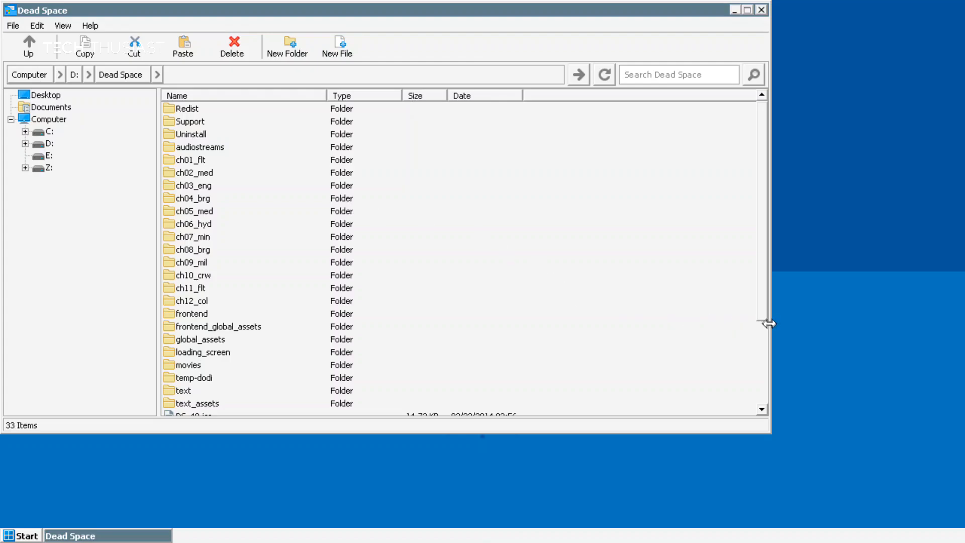
pyautogui.scroll(-3)
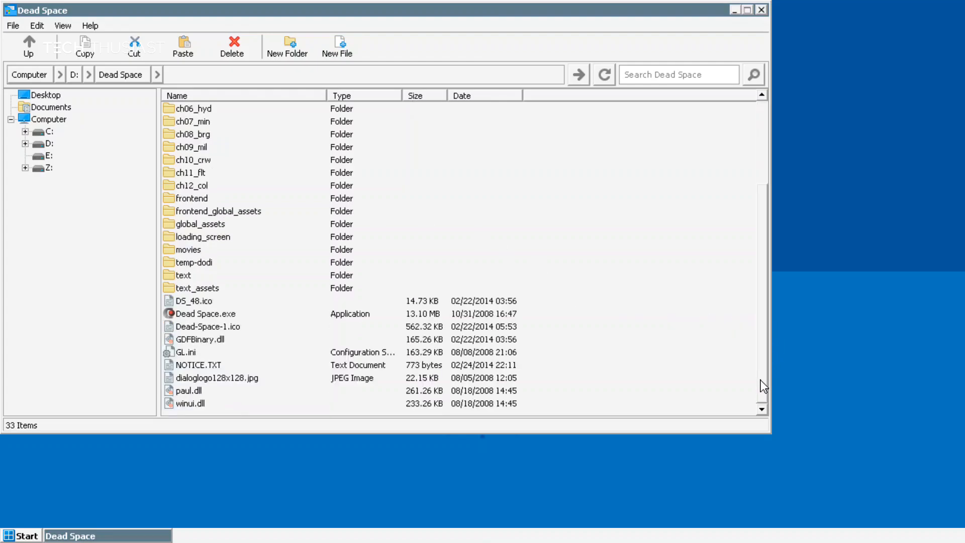
pyautogui.moveTo(250, 294)
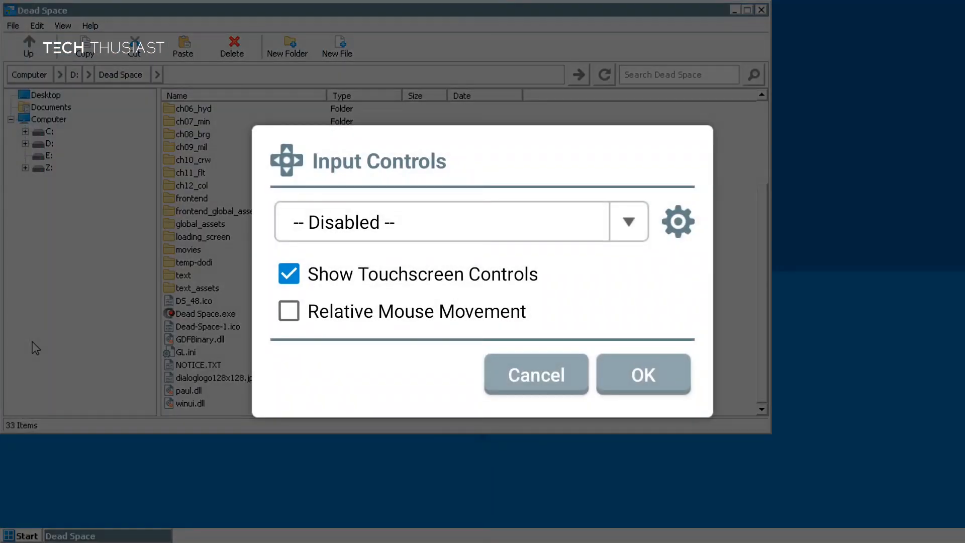
# Step: Set Input Controls to the Virtual Gamepad profile
pyautogui.click(628, 222)
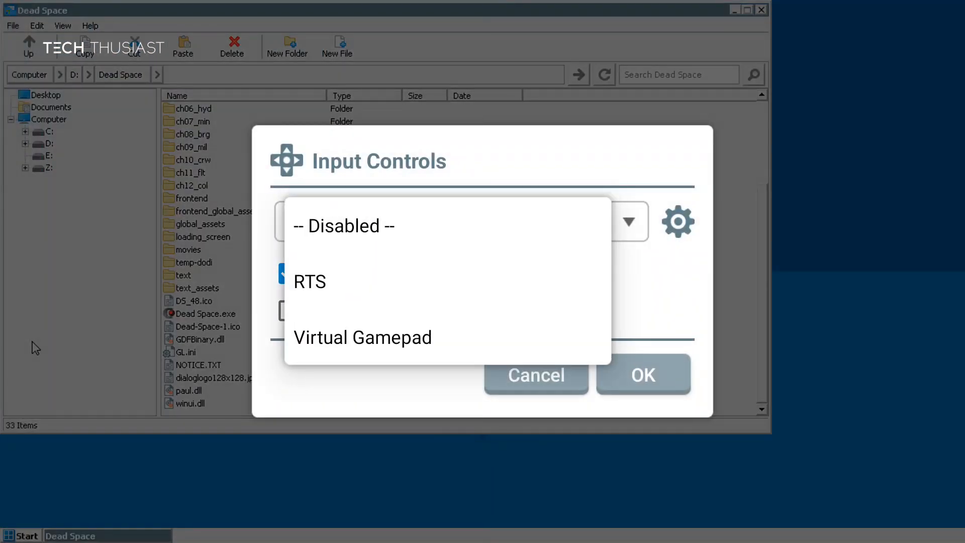
pyautogui.click(362, 338)
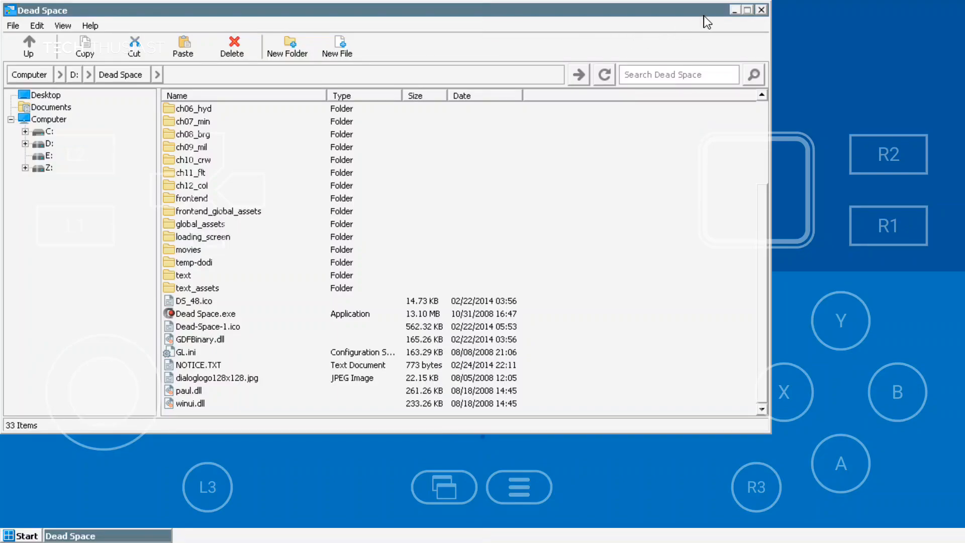
pyautogui.click(734, 10)
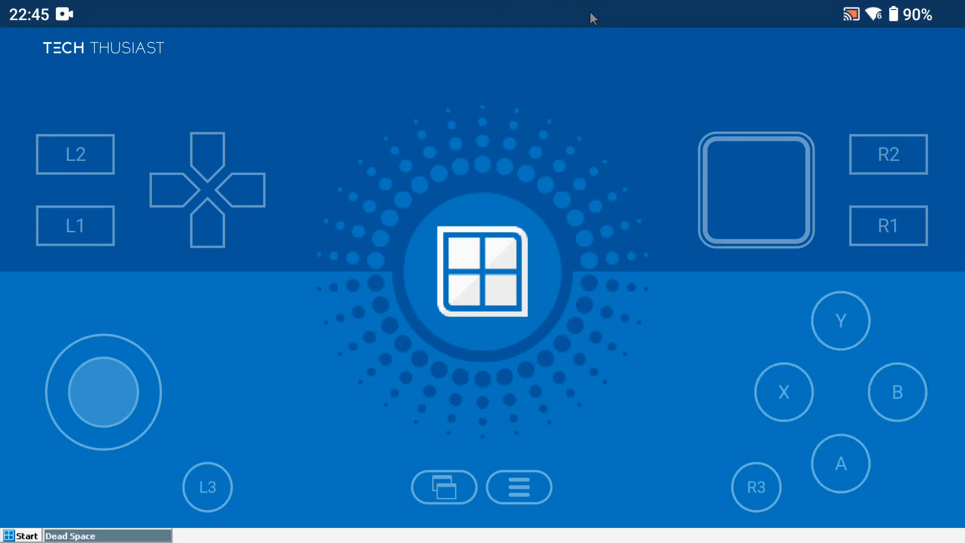
# Step: Switch Input Controls to the RTS profile instead
pyautogui.click(483, 271)
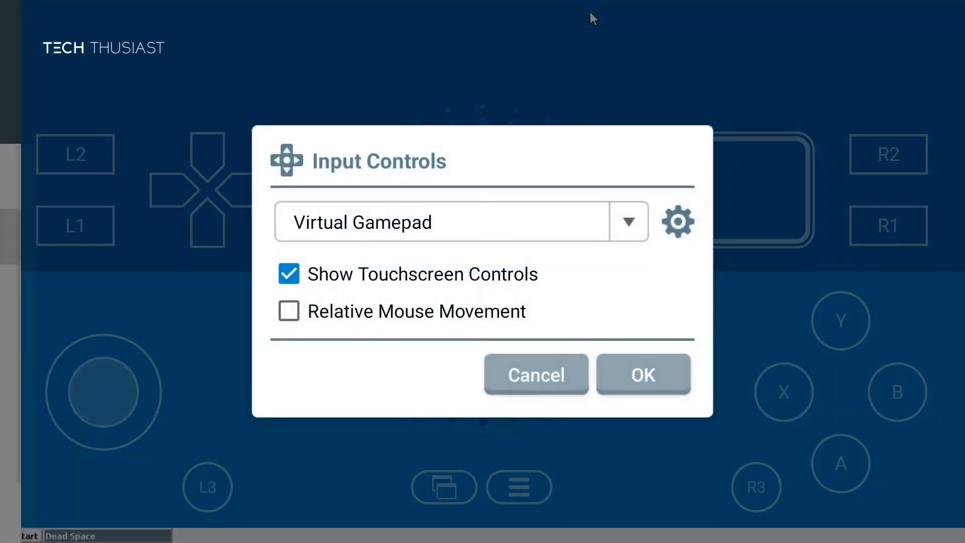
pyautogui.click(628, 221)
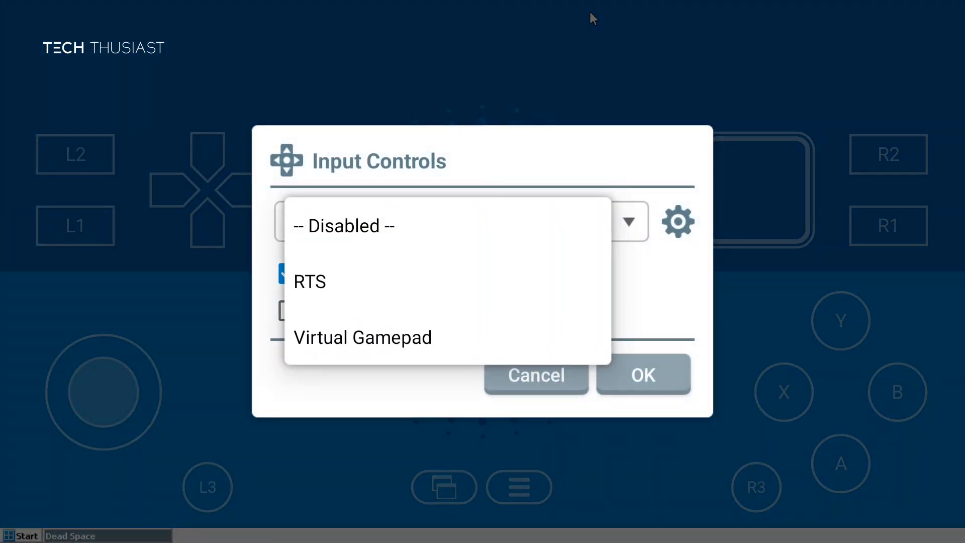
pyautogui.click(310, 280)
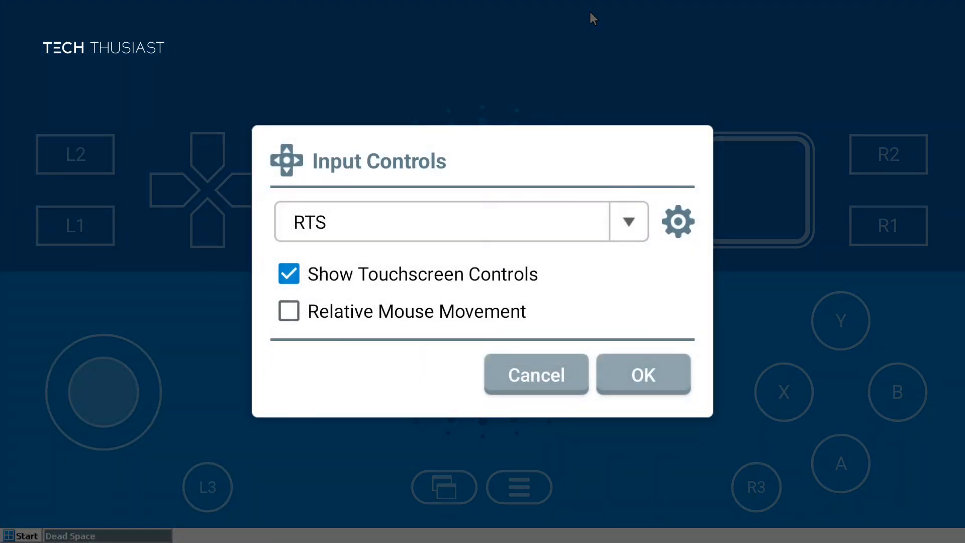
pyautogui.click(643, 374)
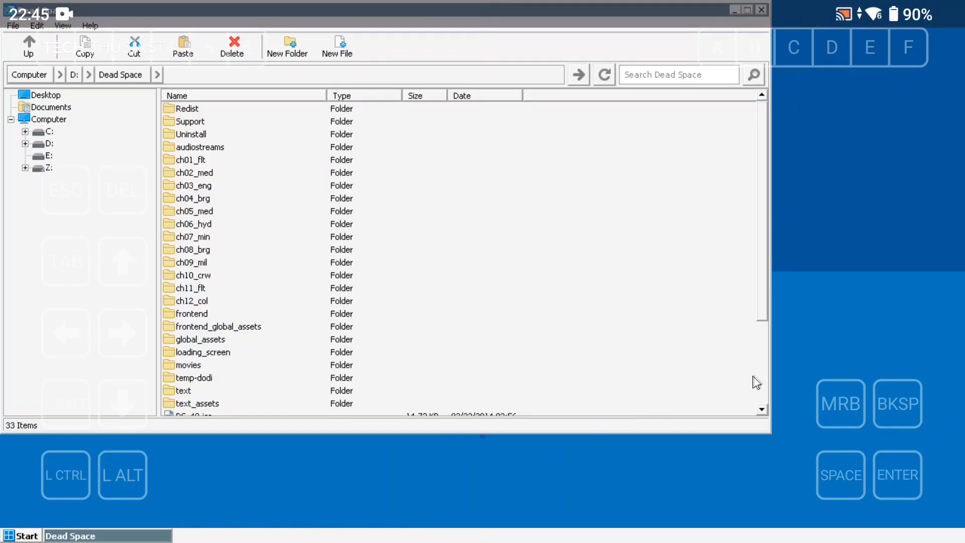
# Step: Create a shortcut from Dead Space.exe and exit to Winlator's Shortcuts screen
pyautogui.scroll(-3)
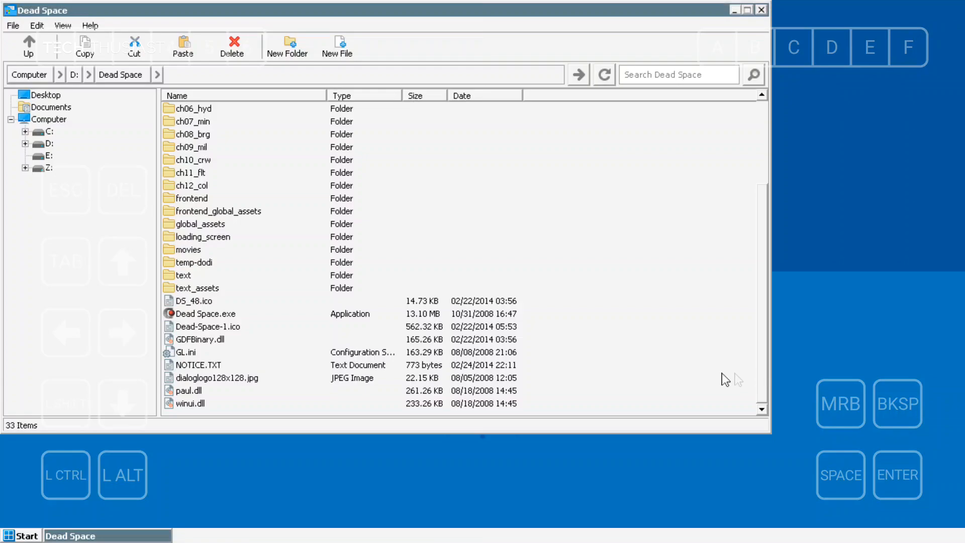
pyautogui.moveTo(230, 327)
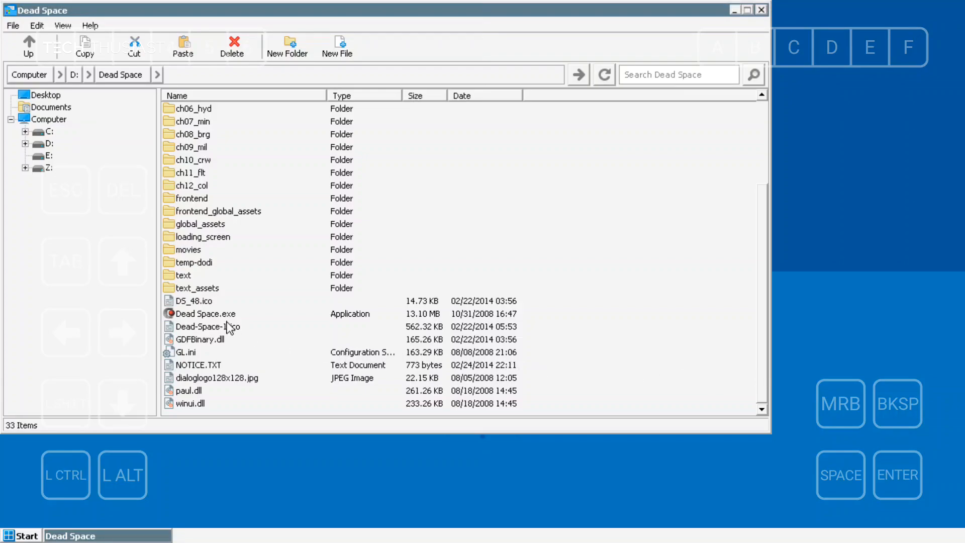
pyautogui.click(205, 313)
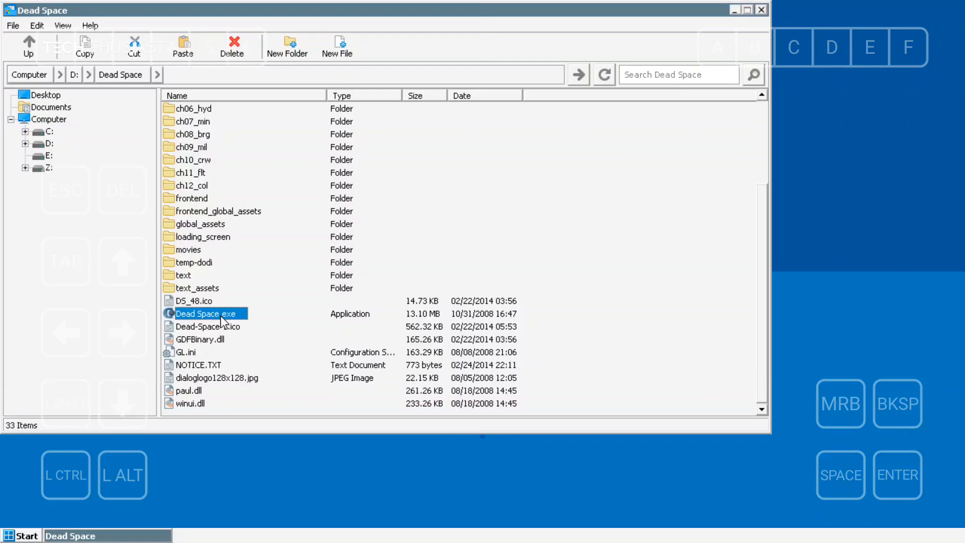
pyautogui.rightClick(210, 313)
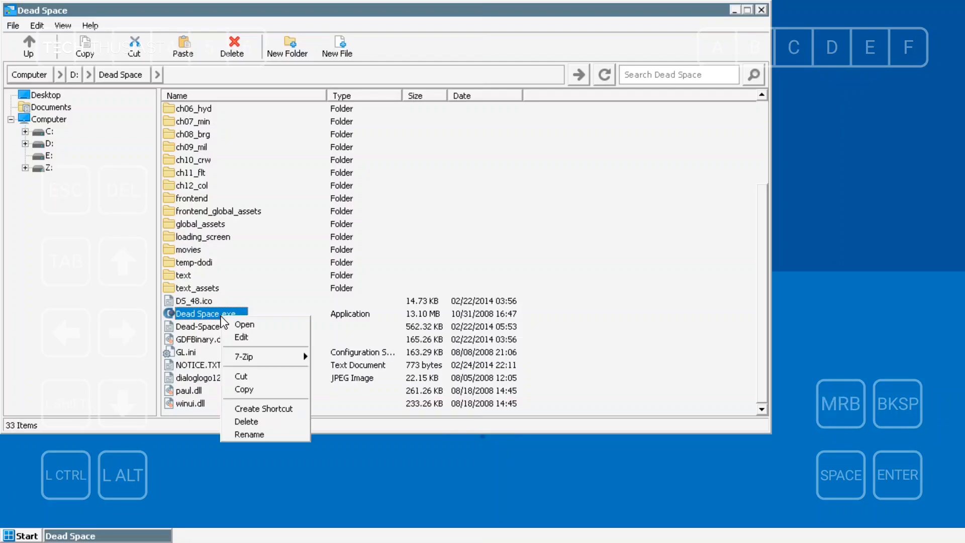
pyautogui.moveTo(258, 357)
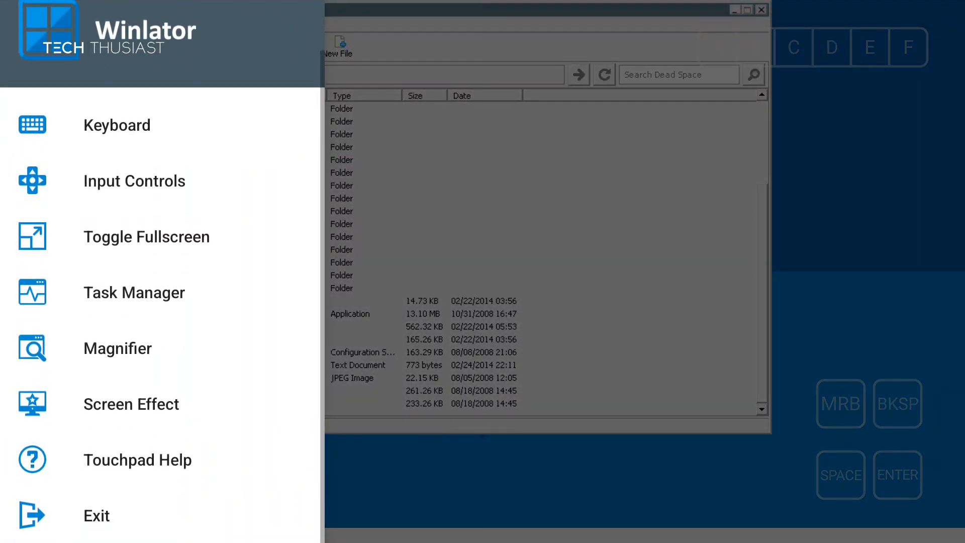
pyautogui.click(96, 515)
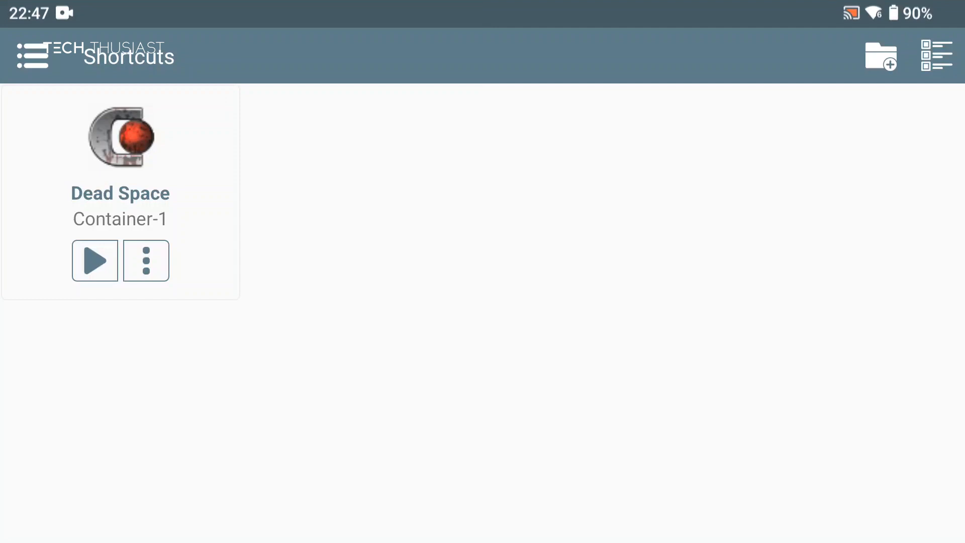
# Step: Launch Dead Space from its shortcut and set Visuals resolution to 1280x720, accepting the change
pyautogui.click(94, 260)
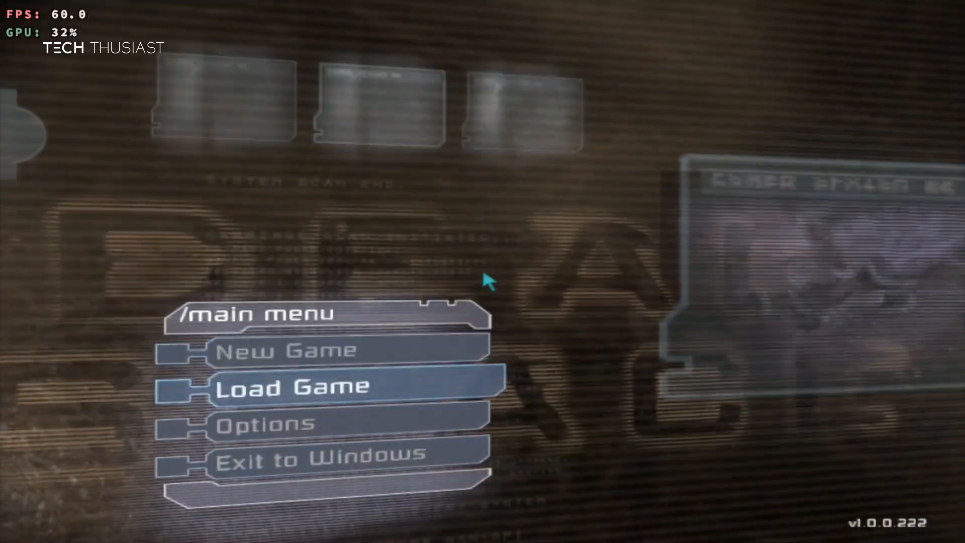
pyautogui.click(261, 423)
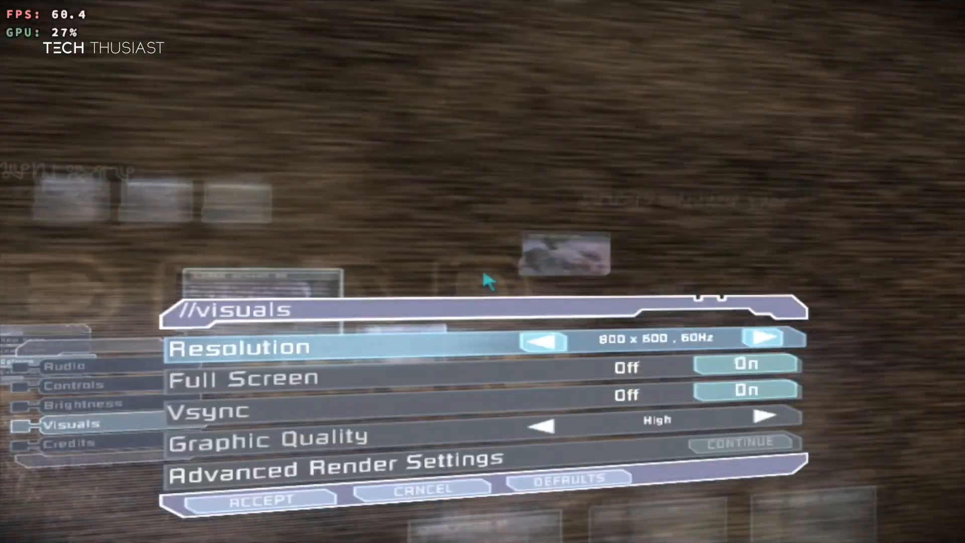
pyautogui.click(761, 339)
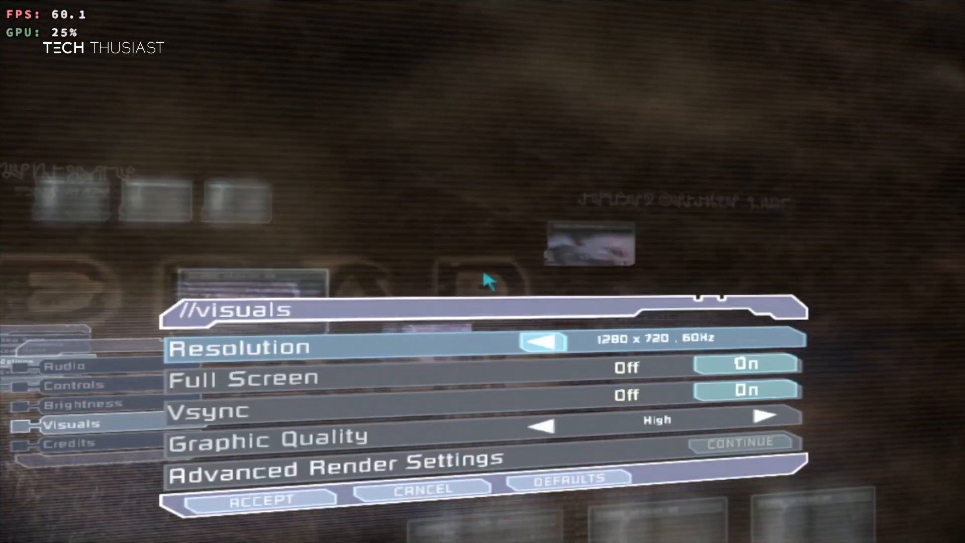
pyautogui.click(543, 342)
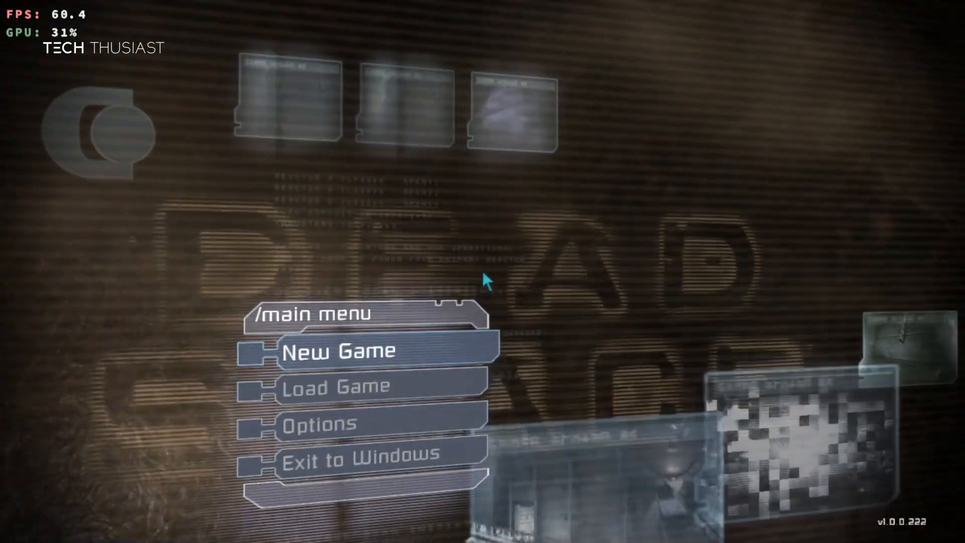
pyautogui.click(337, 351)
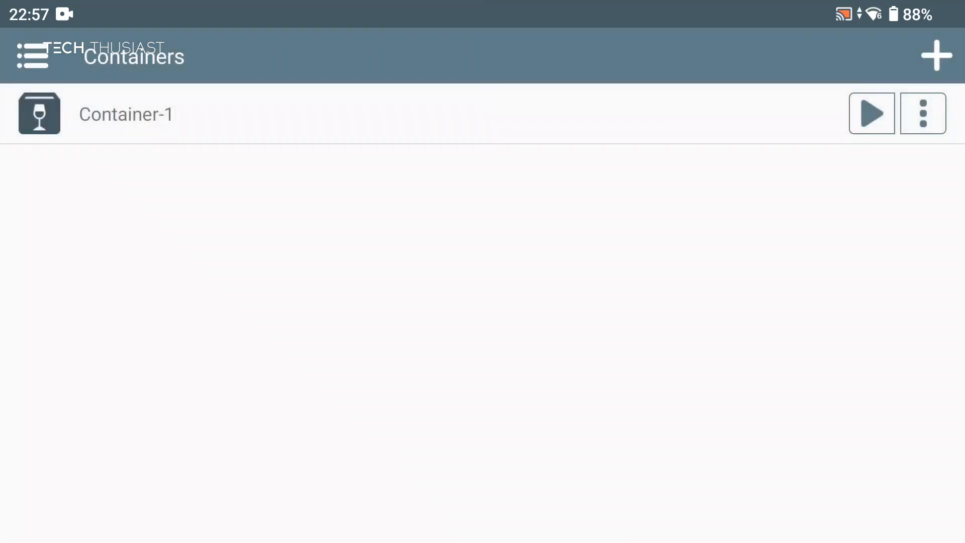
# Step: Start Container-1 and open joypad.txt from drive D: in Notepad to read its pad mappings
pyautogui.click(871, 113)
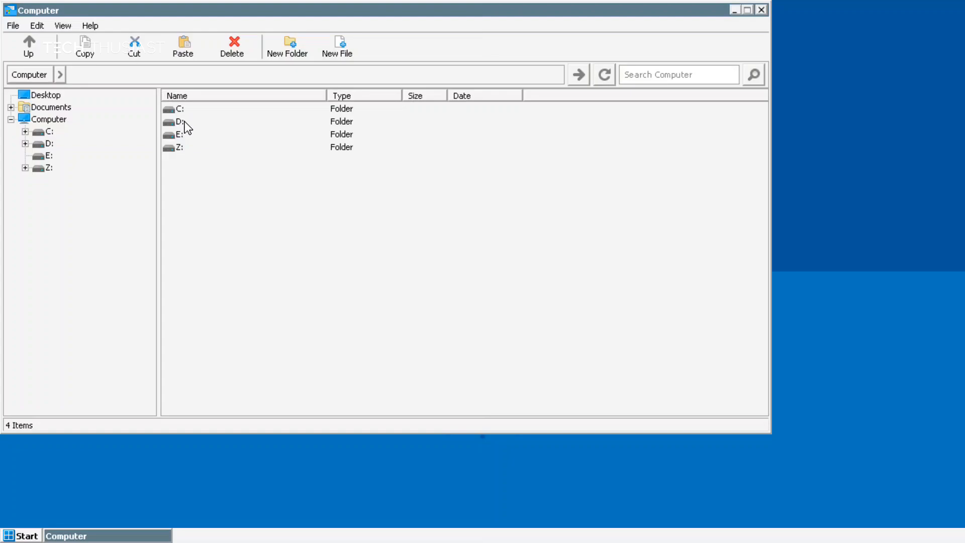
pyautogui.doubleClick(179, 121)
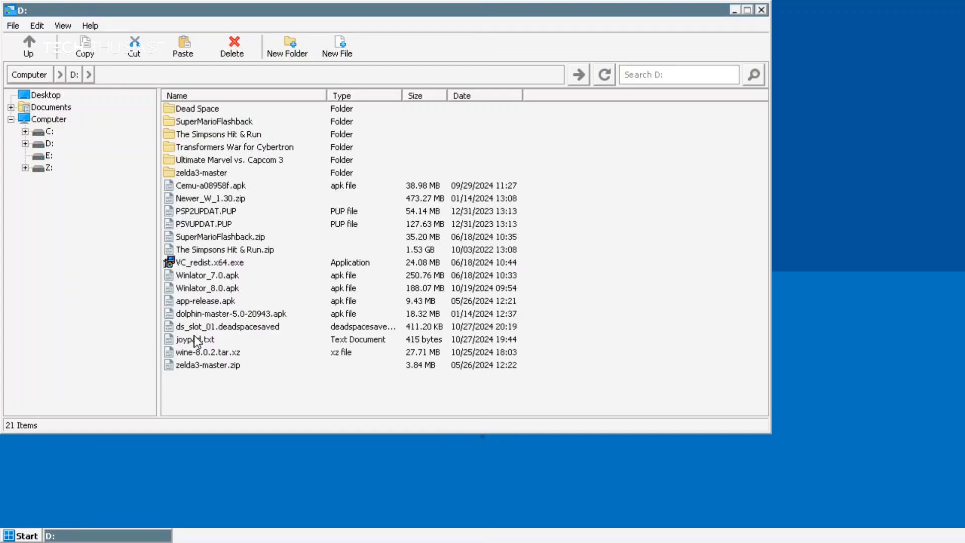
pyautogui.doubleClick(195, 339)
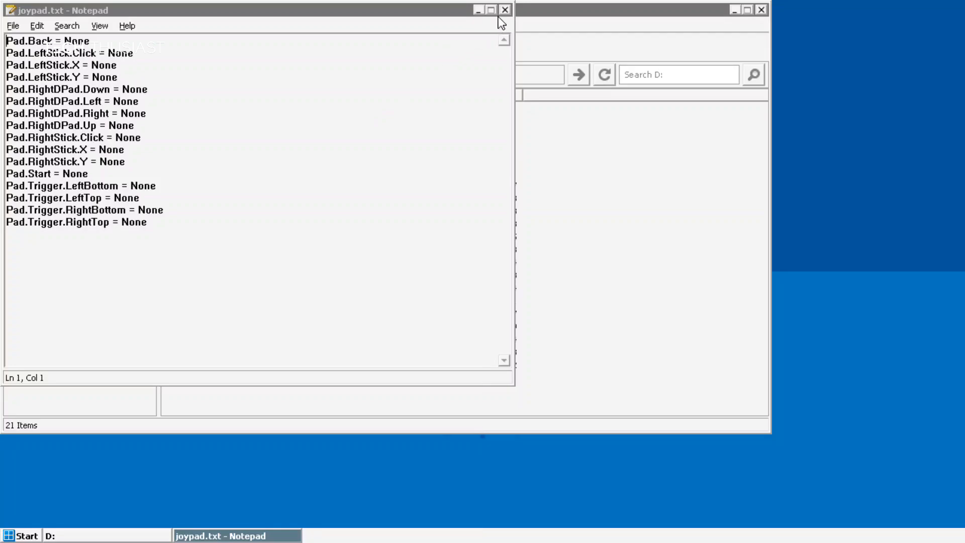
# Step: Close Notepad, copy joypad.txt and browse into C:\users\xuser
pyautogui.click(505, 10)
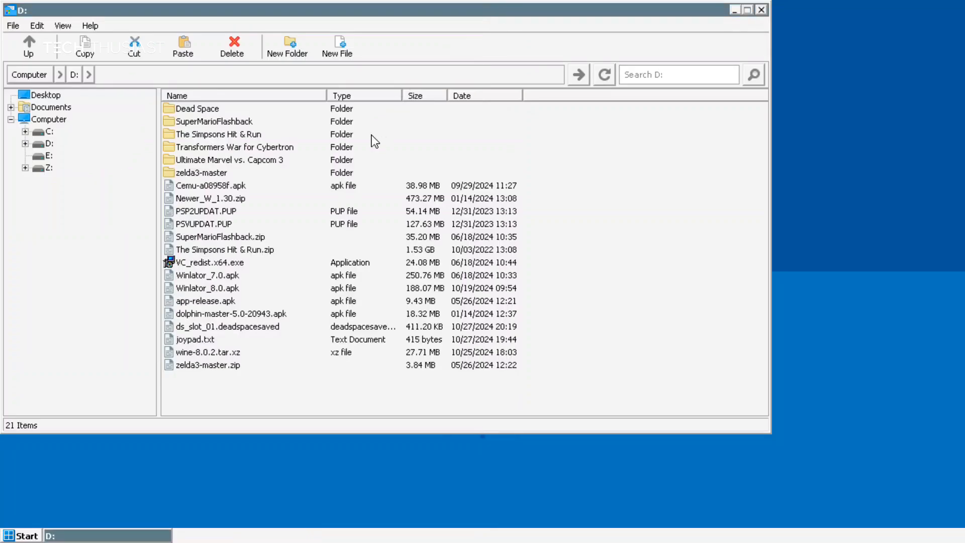
pyautogui.click(194, 339)
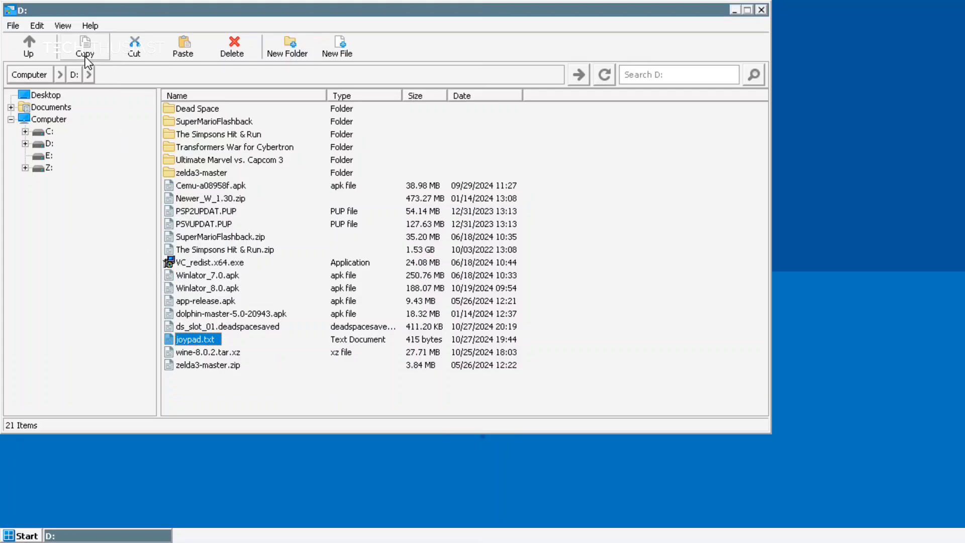
pyautogui.moveTo(40, 142)
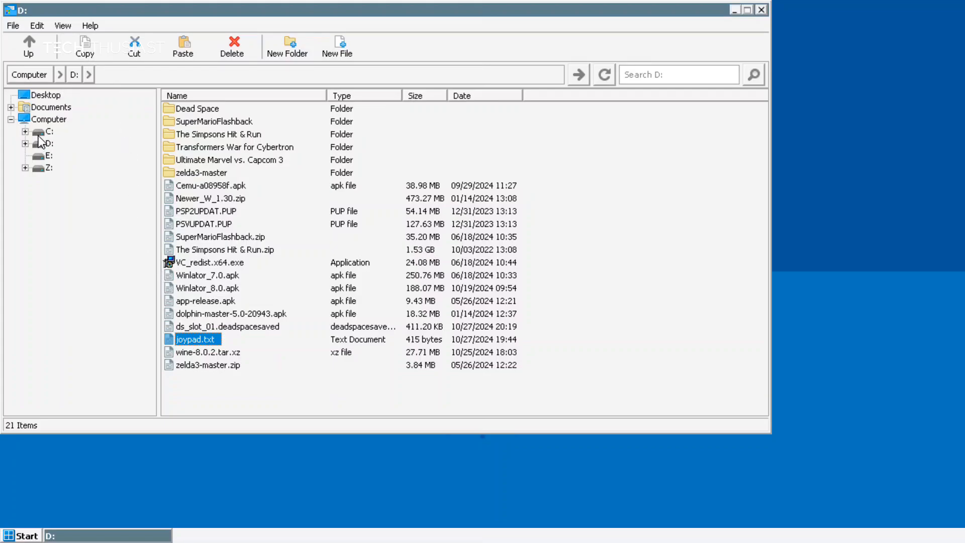
pyautogui.click(49, 131)
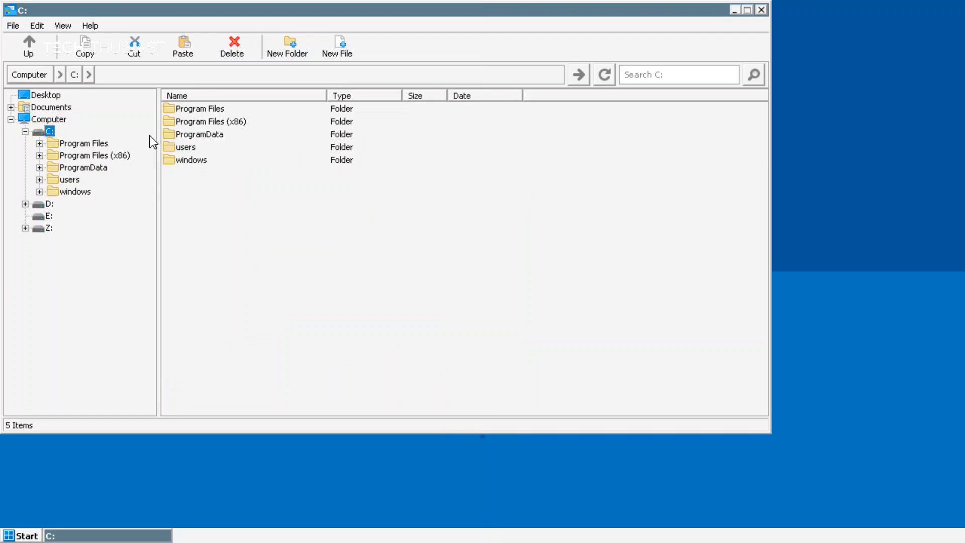
pyautogui.doubleClick(186, 146)
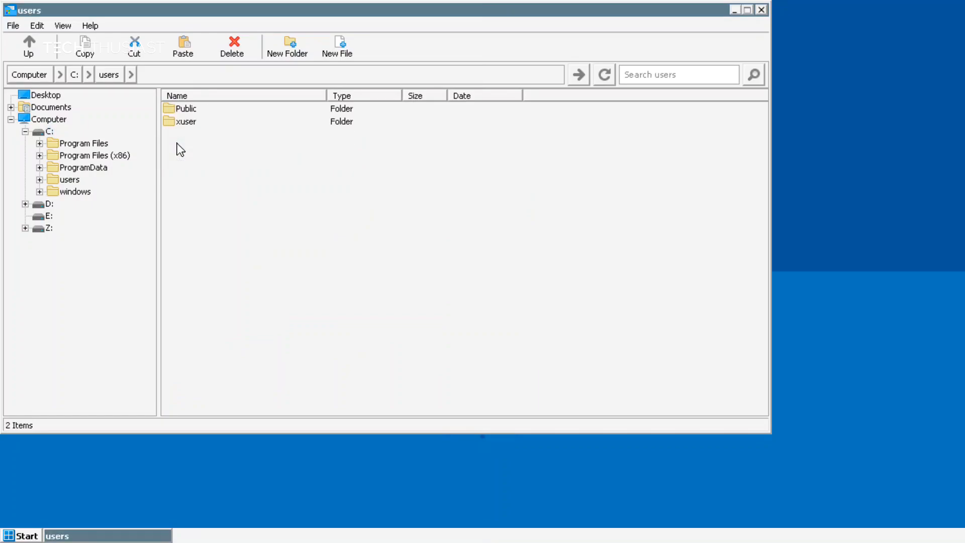
pyautogui.doubleClick(186, 121)
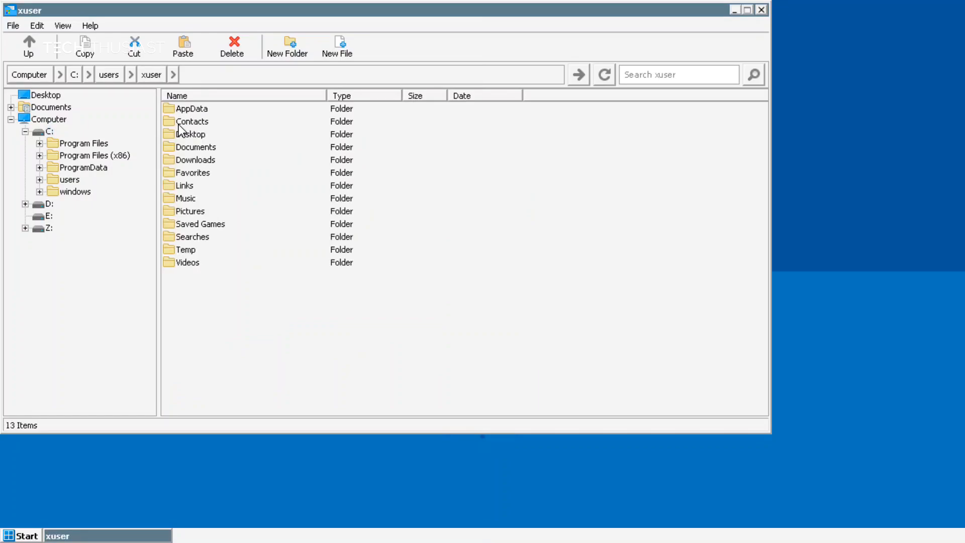
# Step: Paste joypad.txt into Documents\Electronic Arts\Dead Space beside the save file
pyautogui.doubleClick(196, 146)
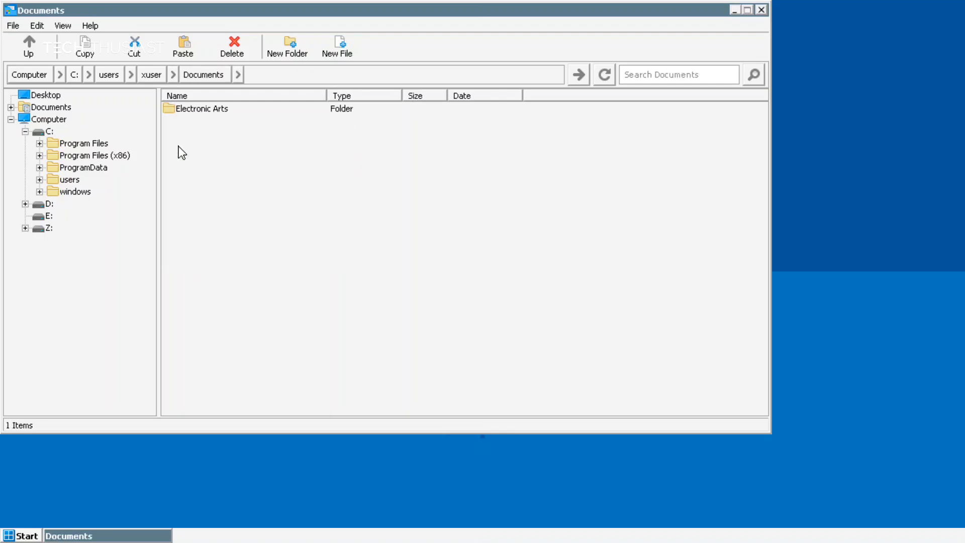
pyautogui.doubleClick(200, 109)
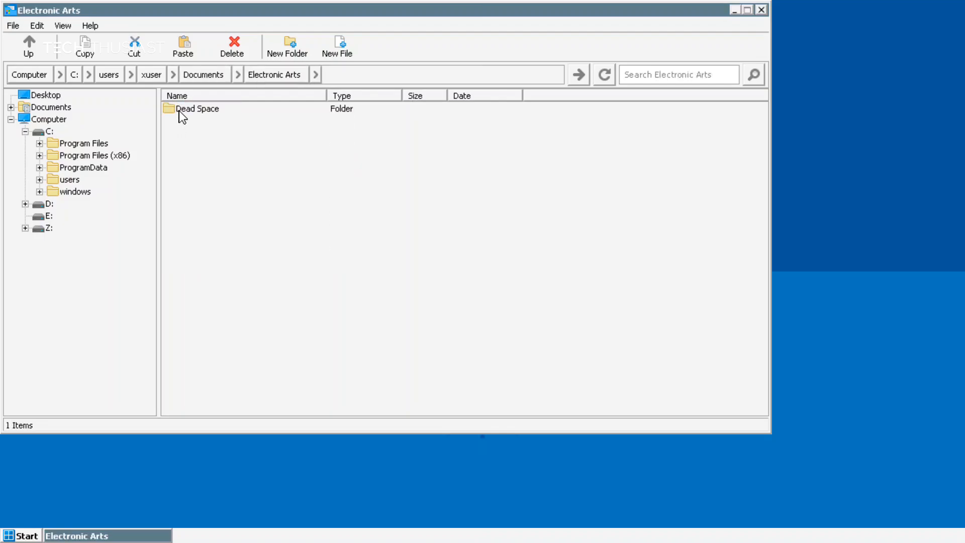
pyautogui.doubleClick(197, 108)
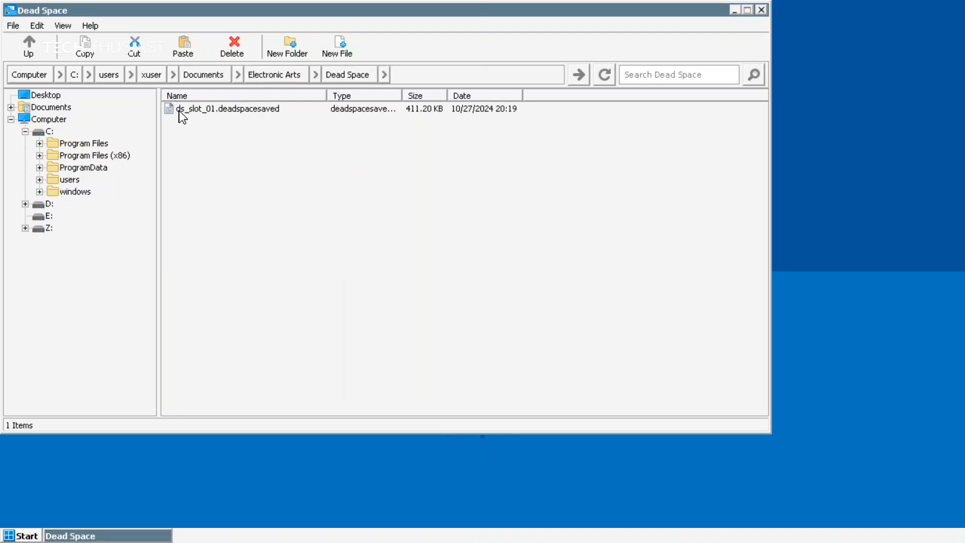
pyautogui.click(183, 46)
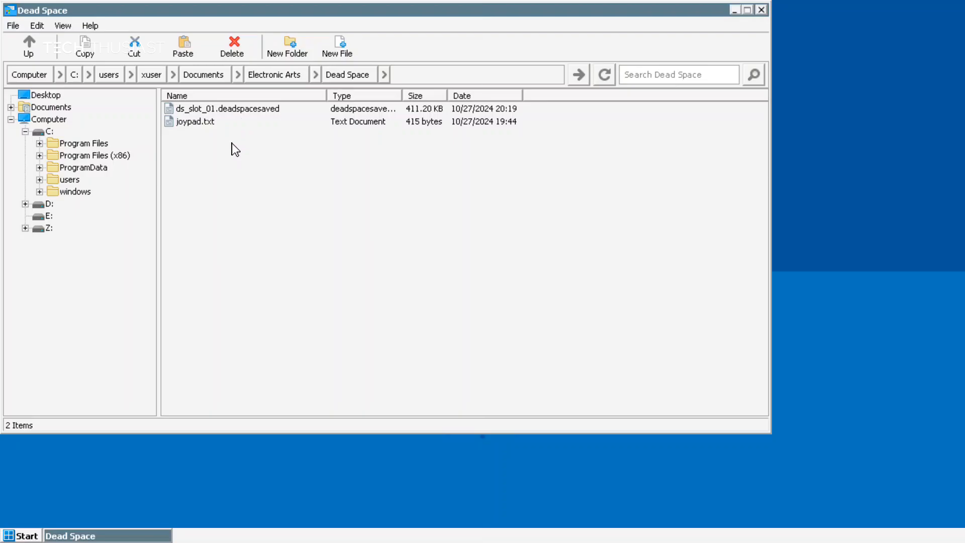
pyautogui.moveTo(532, 25)
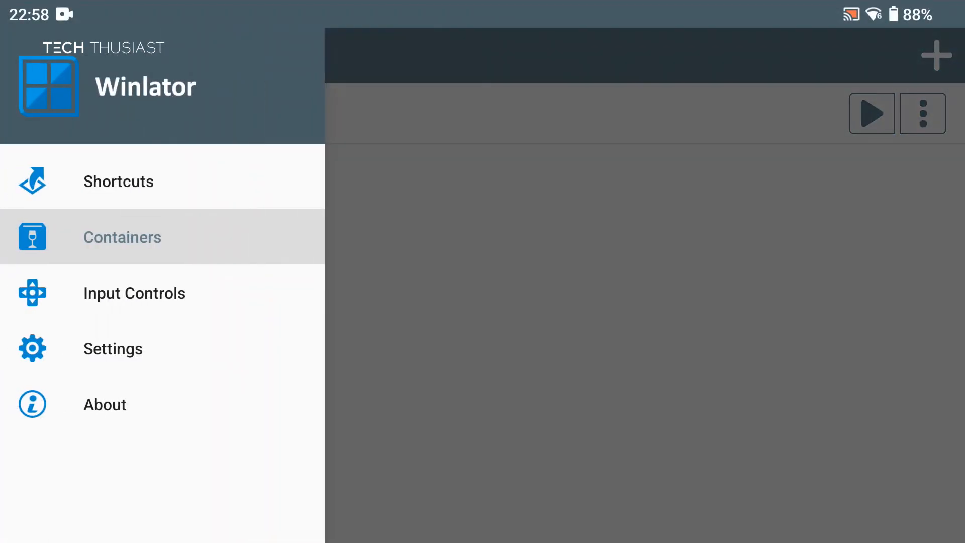
# Step: Relaunch Dead Space from the Shortcuts list and continue the saved game
pyautogui.click(872, 113)
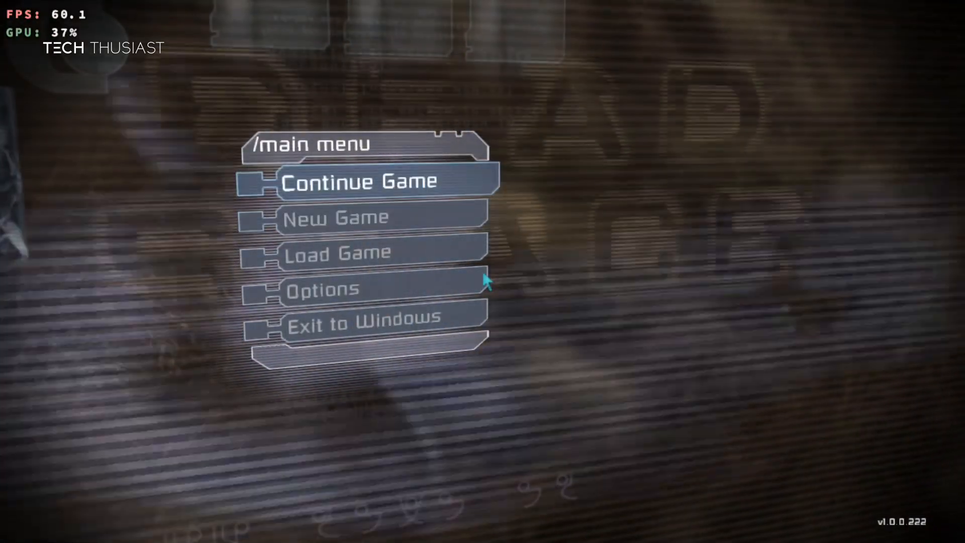
pyautogui.click(359, 181)
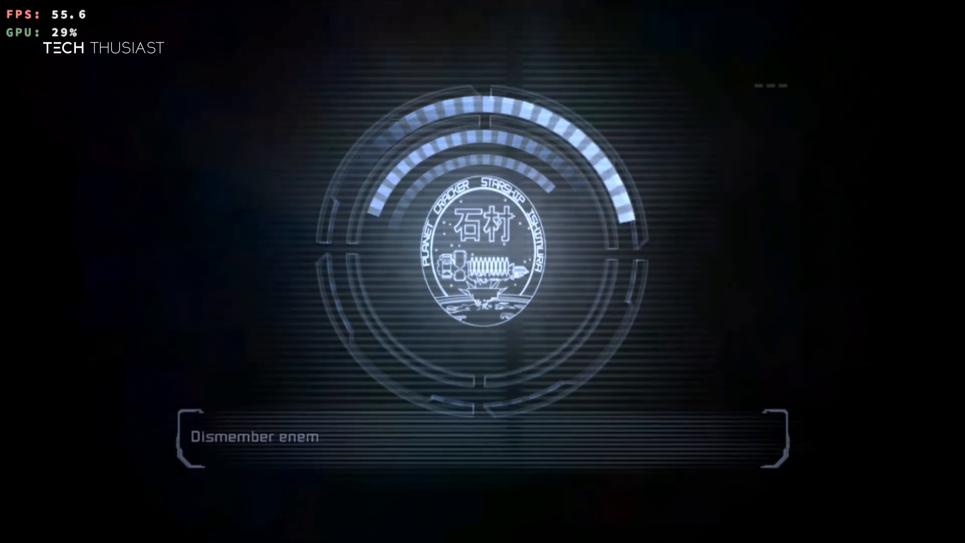